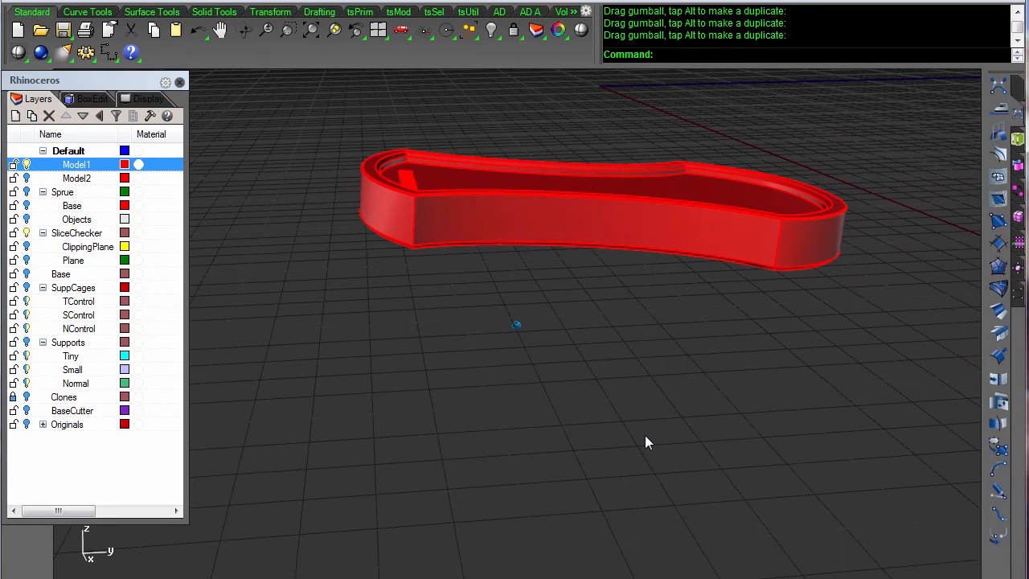
Run Draft Angle Analysis on the ring model, colouring it over a -60 to -90 degree range
{"action": "type", "text": "Delete"}
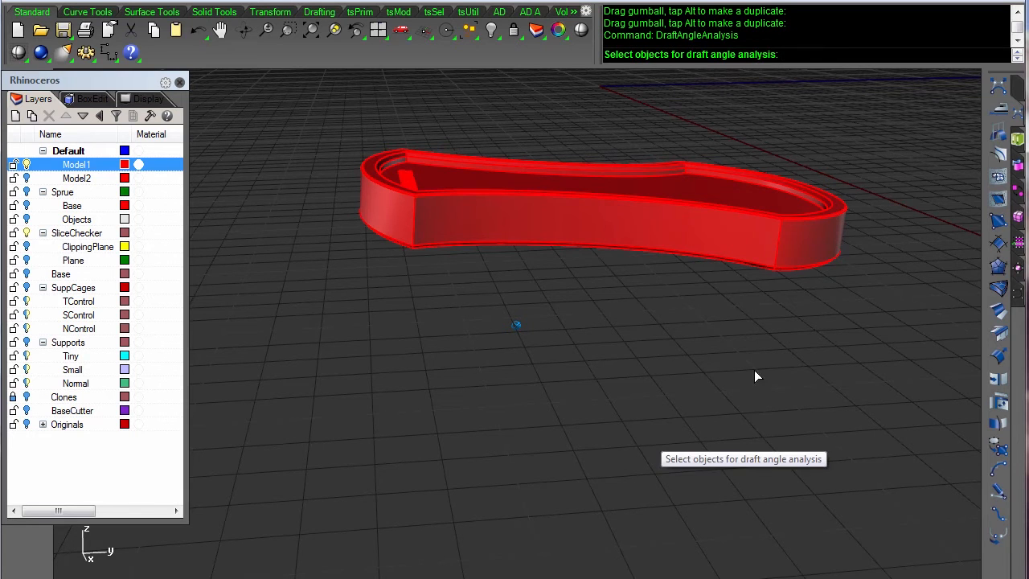
{"action": "left_click", "coordinate": [603, 201]}
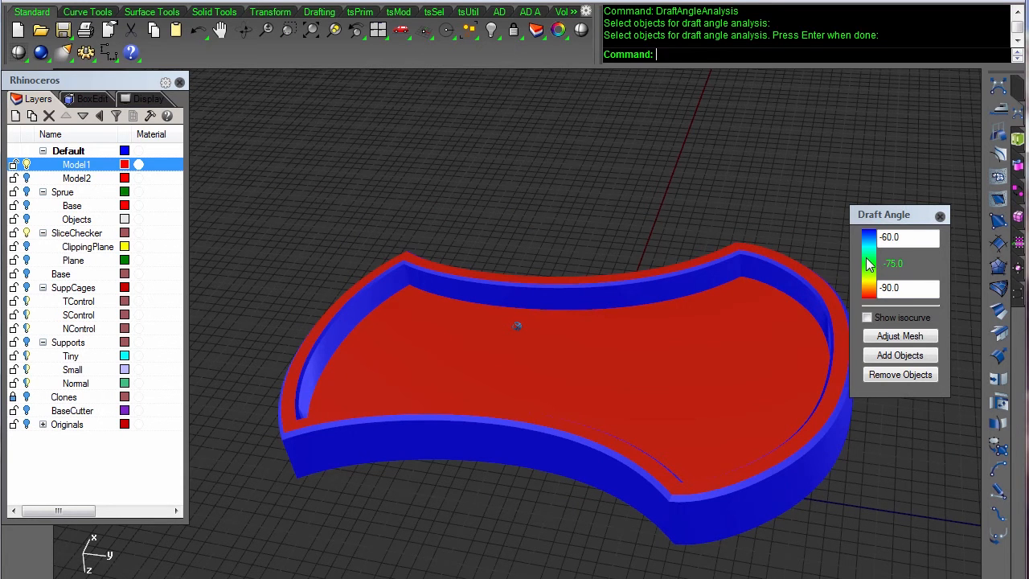
{"action": "mouse_move", "coordinate": [872, 274]}
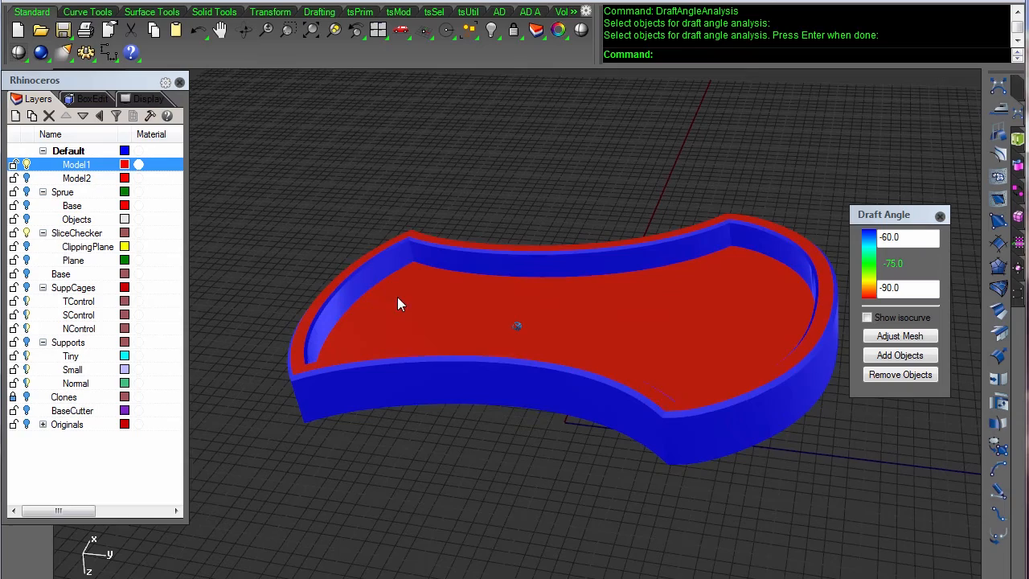
{"action": "mouse_move", "coordinate": [744, 307]}
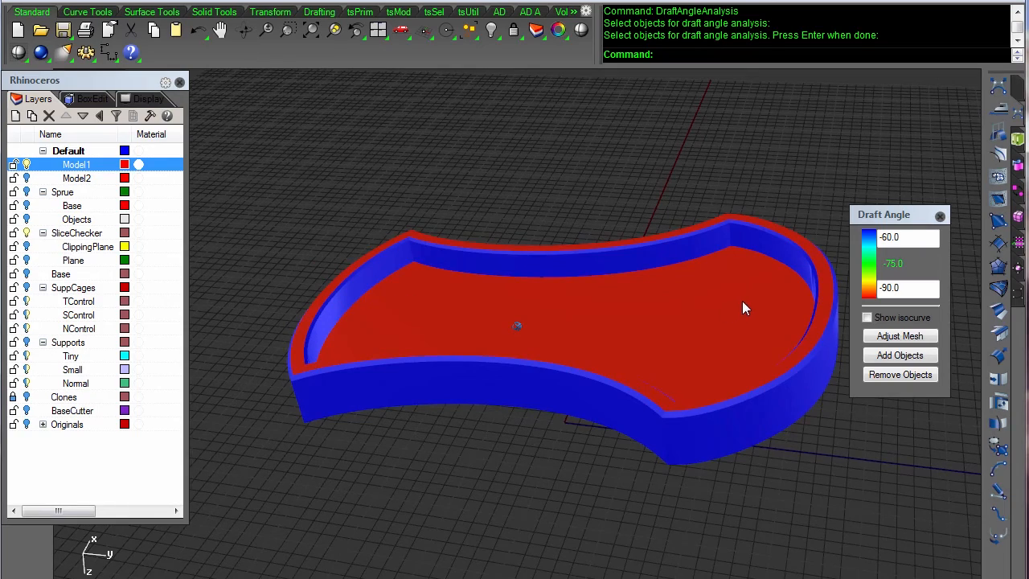
Orbit the model to inspect draft colours on its underside, curved edge and outer wall
{"action": "left_click_drag", "start_coordinate": [743, 308], "coordinate": [679, 345]}
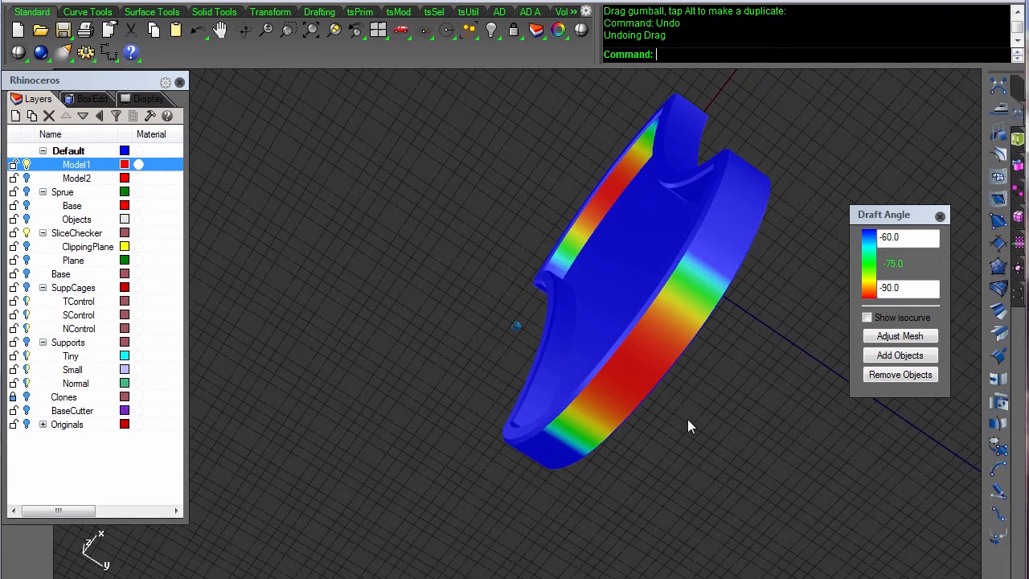
{"action": "mouse_move", "coordinate": [673, 350]}
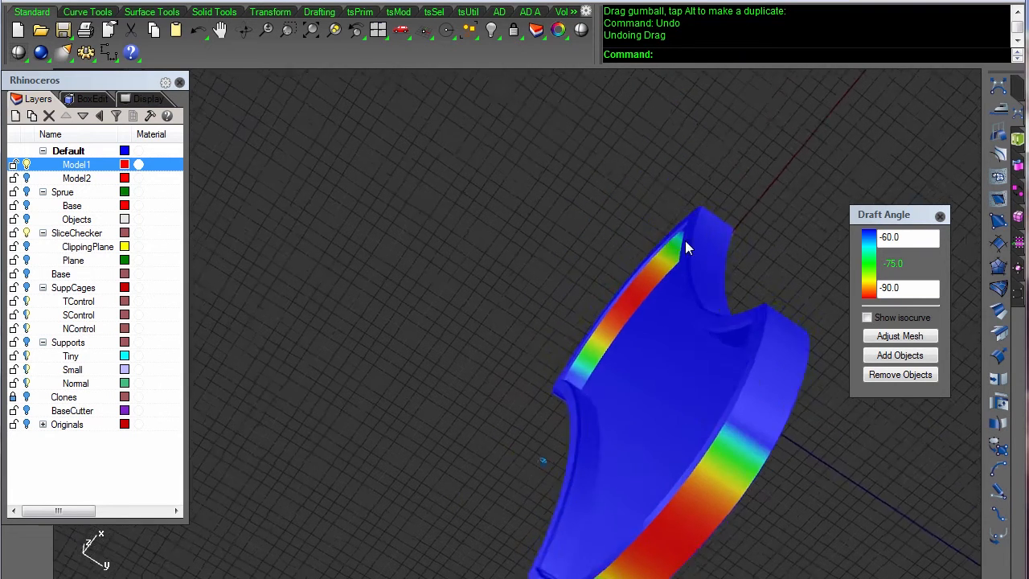
{"action": "left_click_drag", "start_coordinate": [687, 248], "coordinate": [559, 373]}
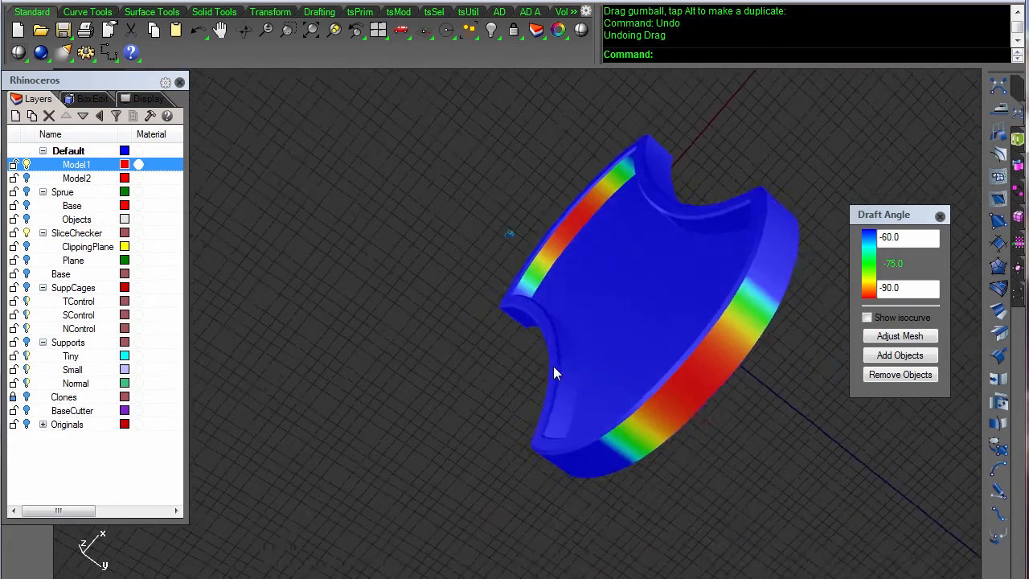
{"action": "left_click_drag", "start_coordinate": [558, 374], "coordinate": [696, 370]}
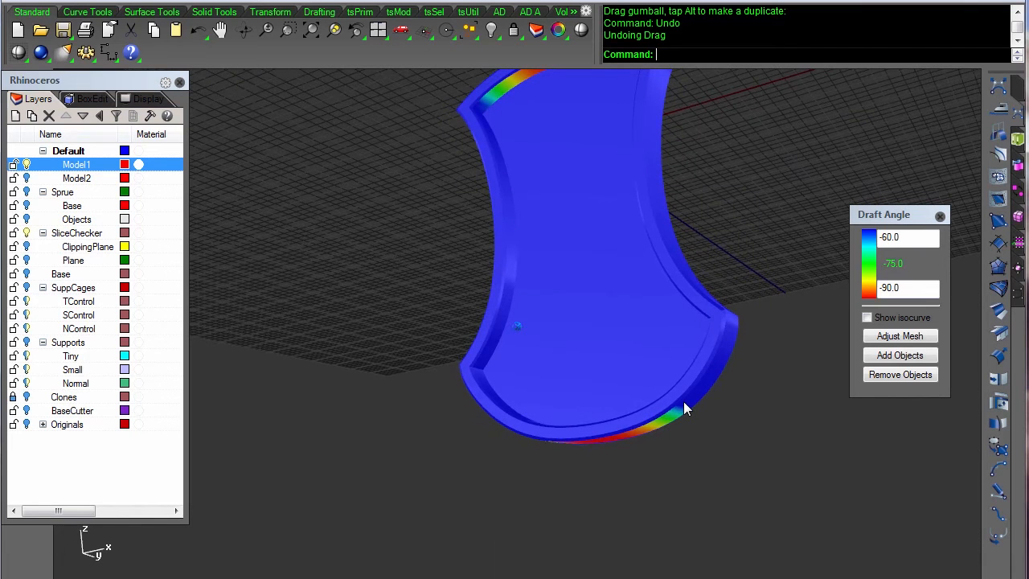
{"action": "mouse_move", "coordinate": [731, 430]}
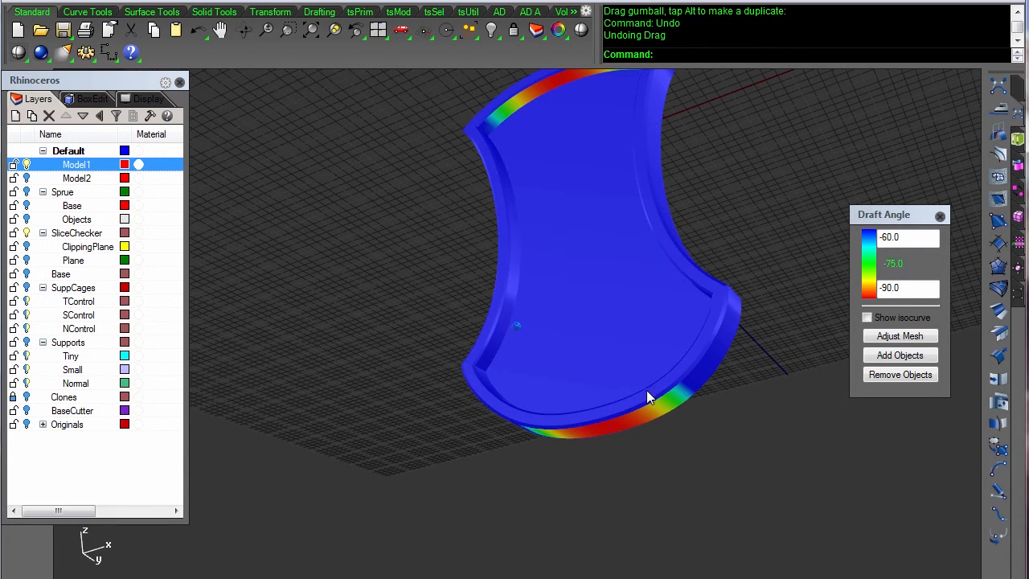
{"action": "mouse_move", "coordinate": [626, 456]}
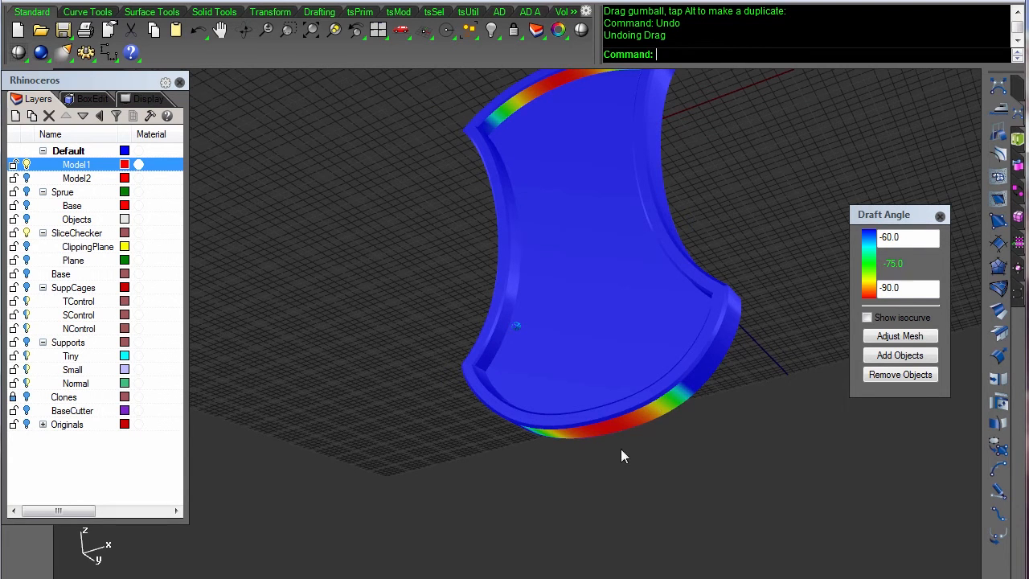
{"action": "mouse_move", "coordinate": [682, 483]}
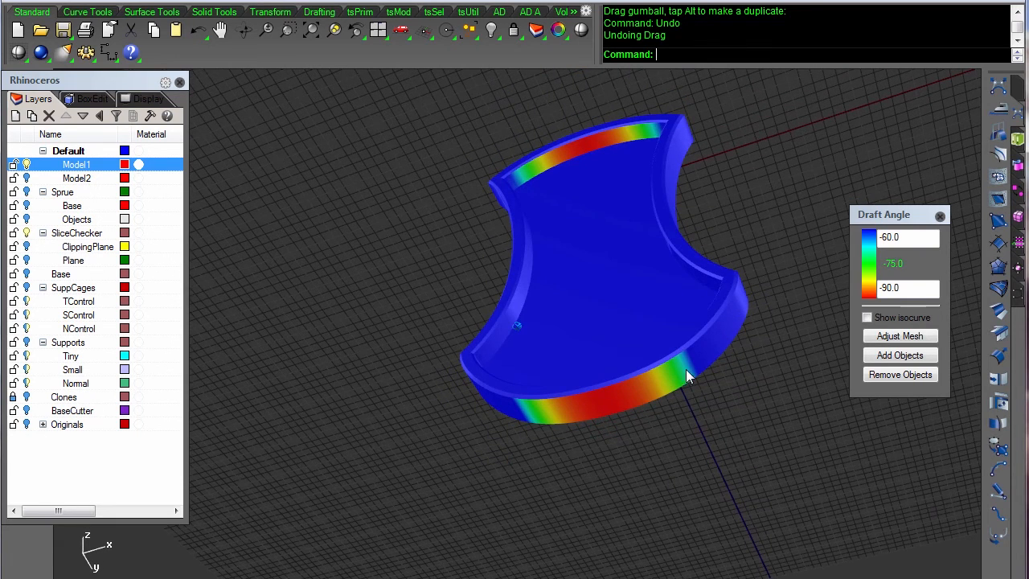
{"action": "mouse_move", "coordinate": [679, 380]}
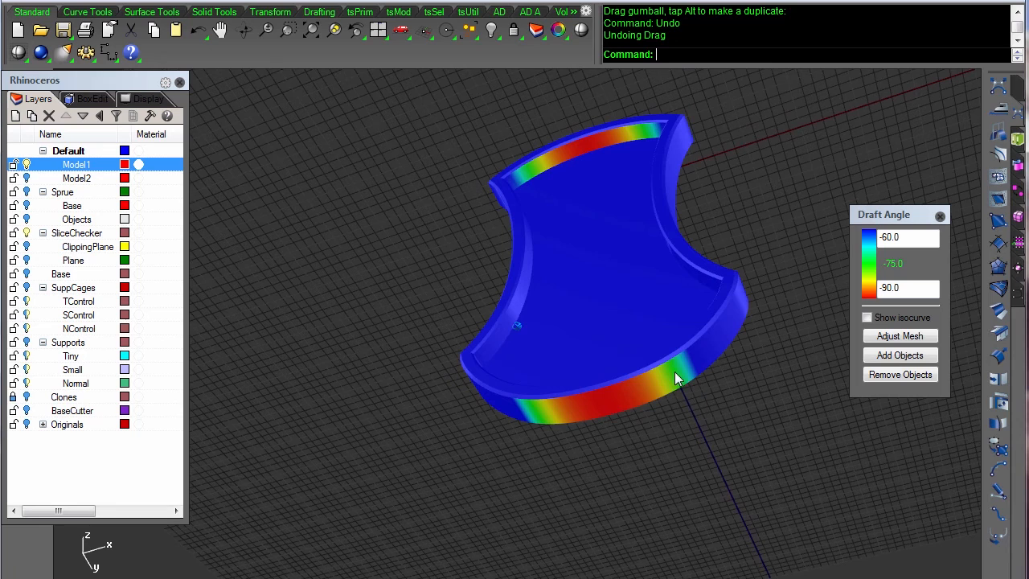
{"action": "mouse_move", "coordinate": [671, 372]}
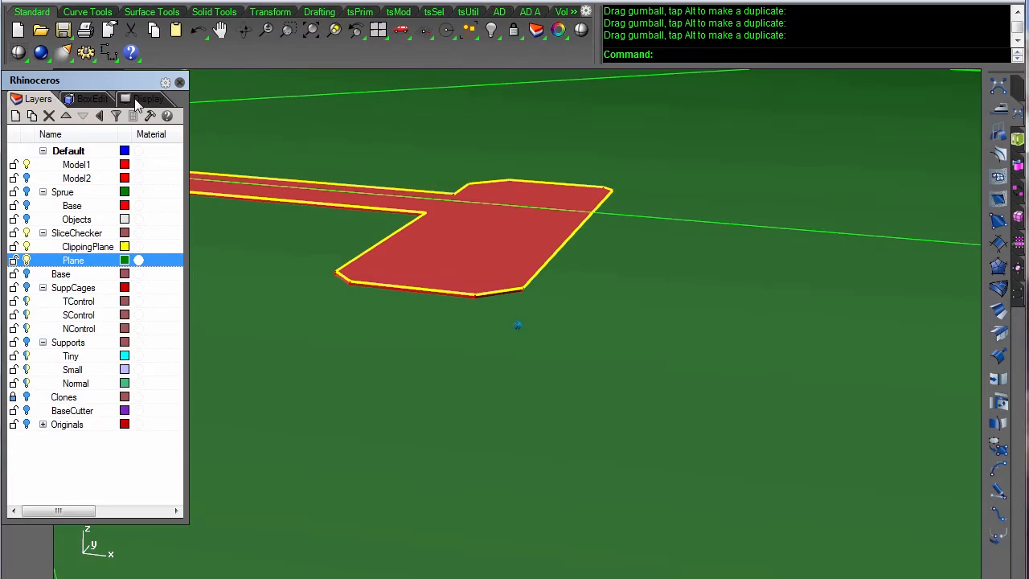
Bring up the Display settings and the plane's BoxEdit size and position values
{"action": "left_click", "coordinate": [148, 98]}
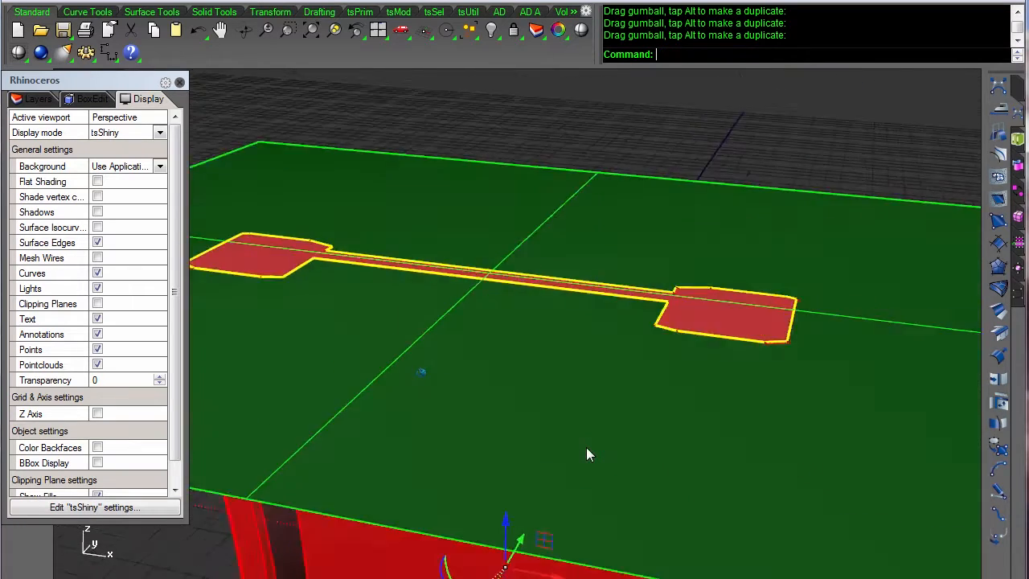
{"action": "left_click", "coordinate": [91, 98]}
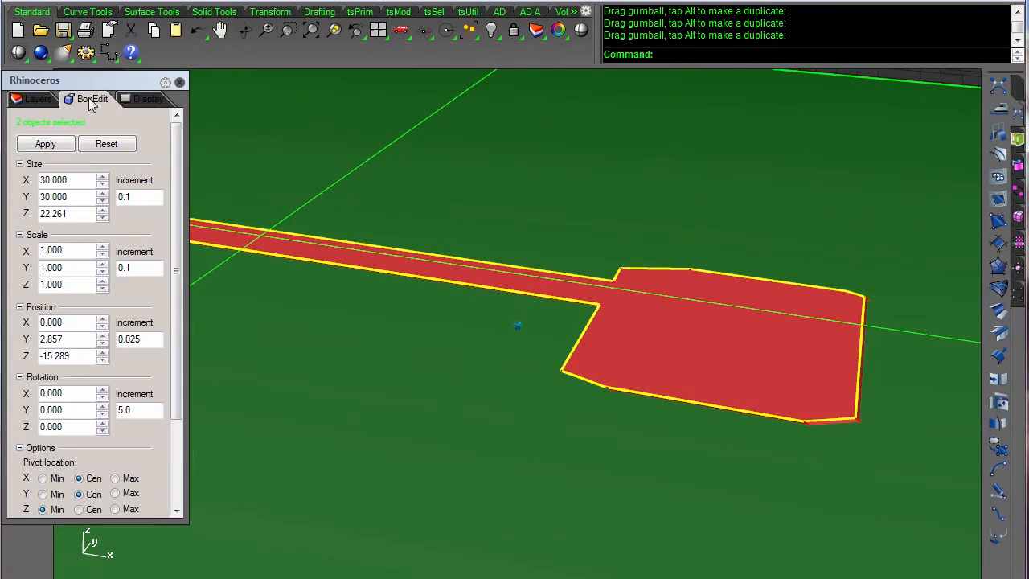
{"action": "mouse_move", "coordinate": [667, 156]}
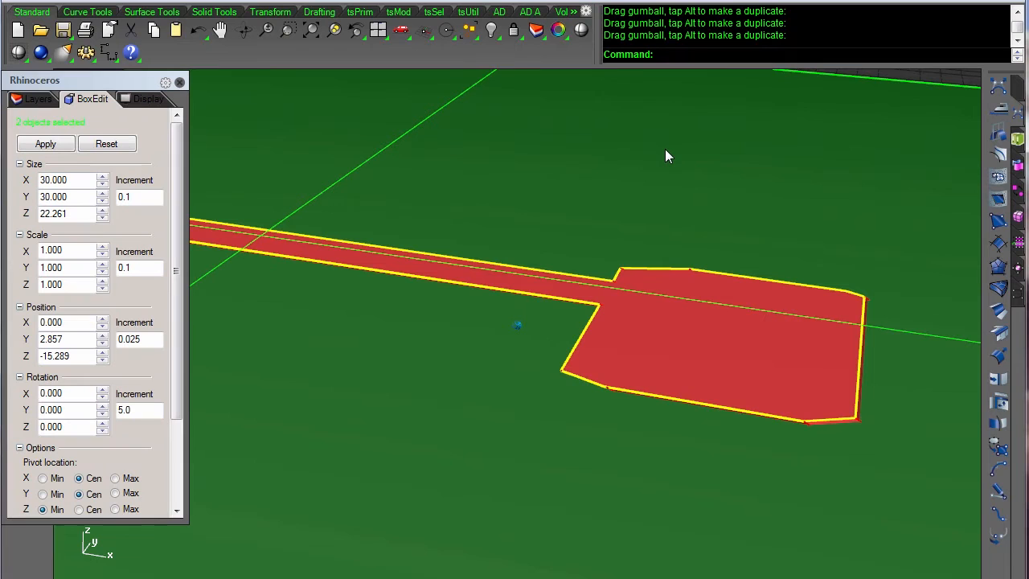
{"action": "mouse_move", "coordinate": [91, 414]}
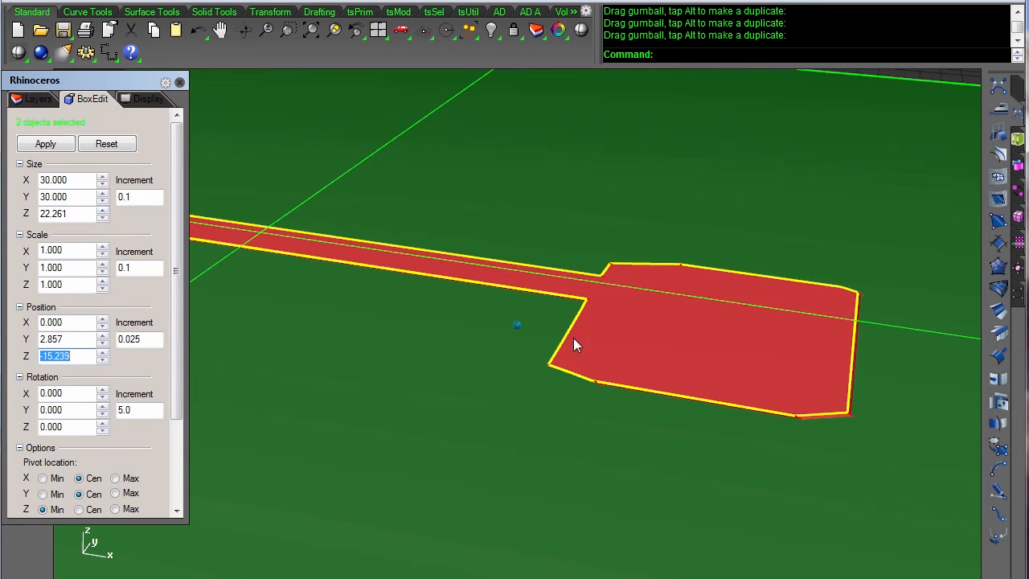
{"action": "mouse_move", "coordinate": [557, 346]}
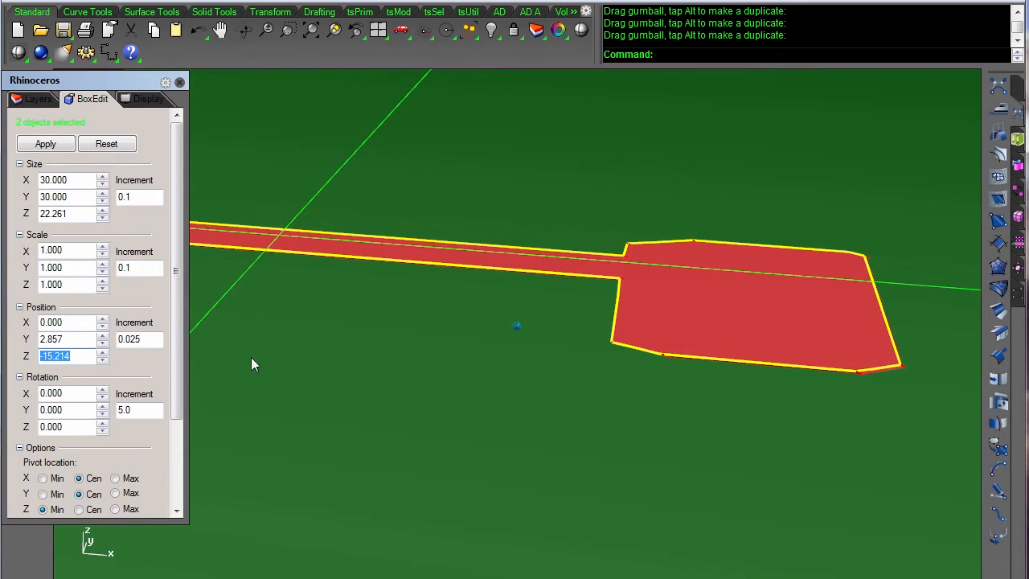
{"action": "mouse_move", "coordinate": [614, 312]}
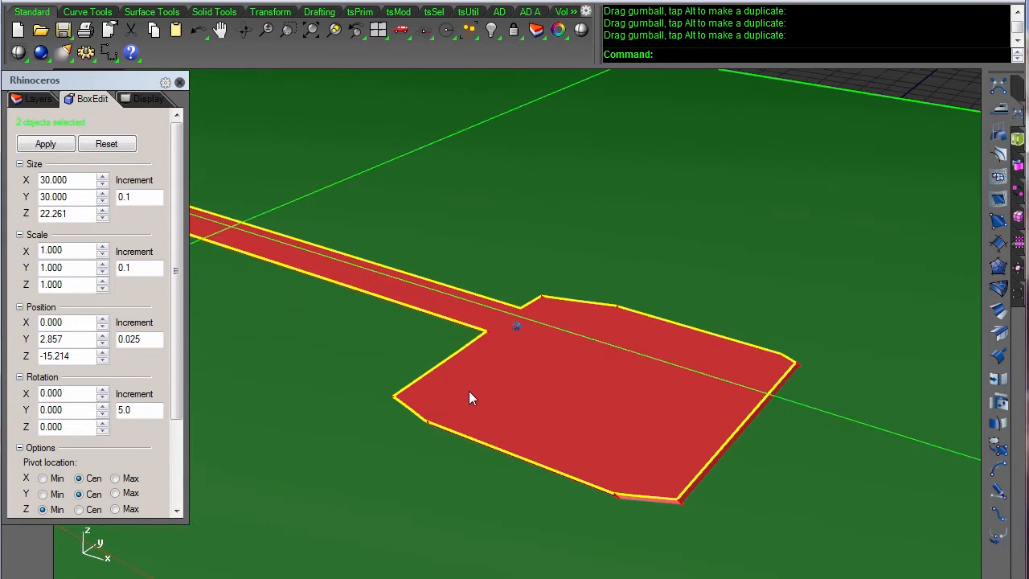
{"action": "mouse_move", "coordinate": [400, 404]}
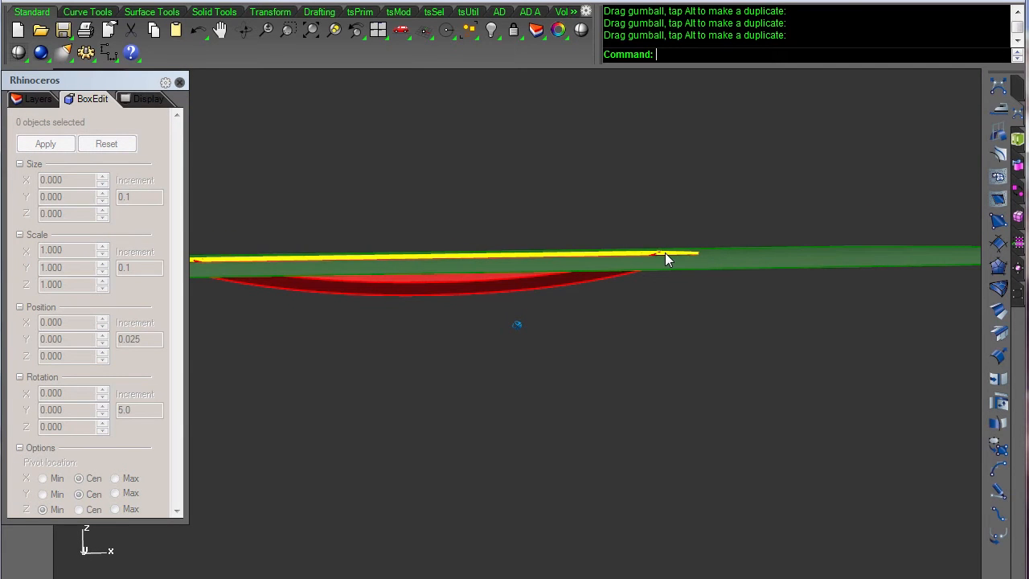
{"action": "mouse_move", "coordinate": [627, 259]}
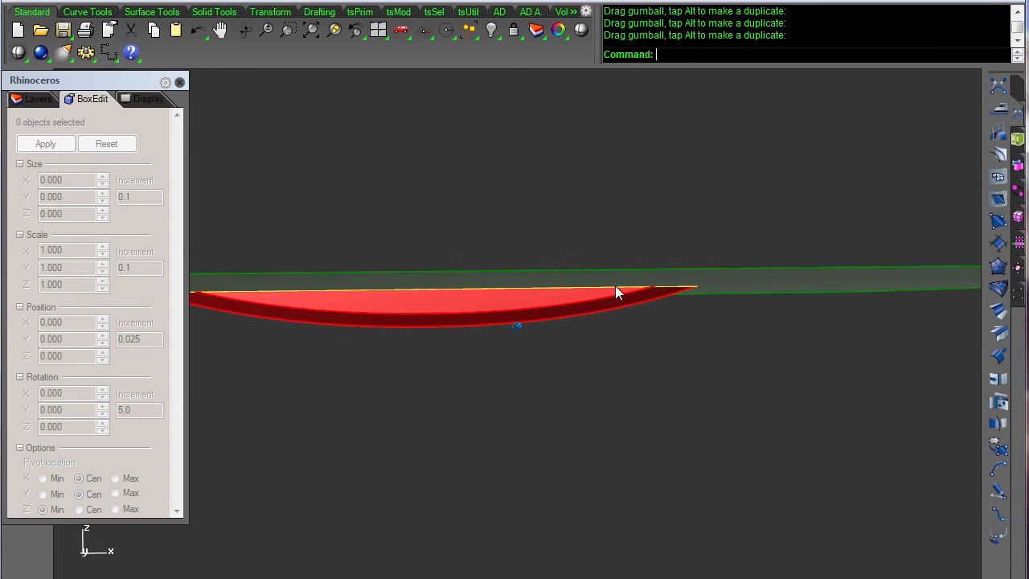
{"action": "mouse_move", "coordinate": [617, 266]}
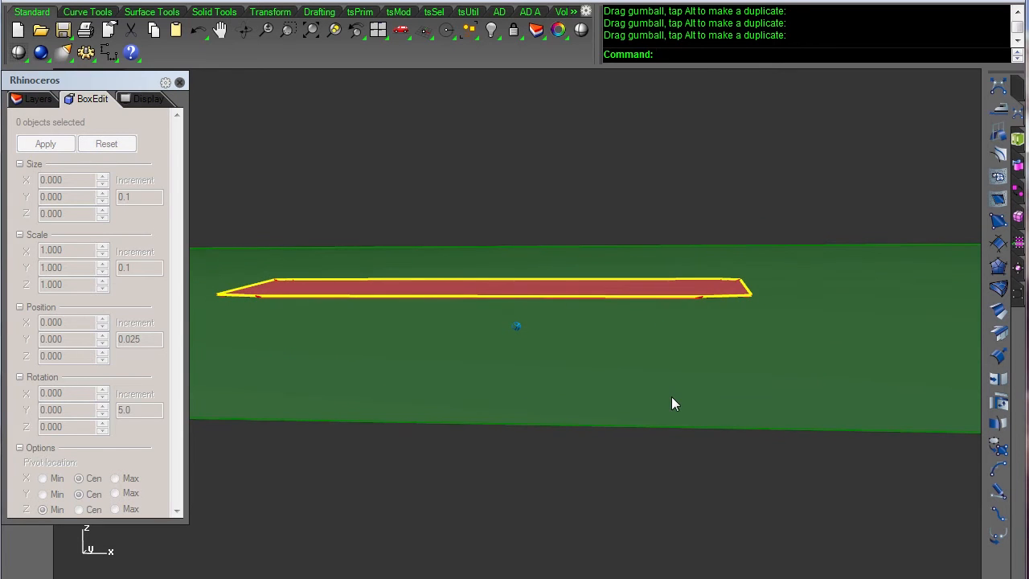
{"action": "mouse_move", "coordinate": [647, 229]}
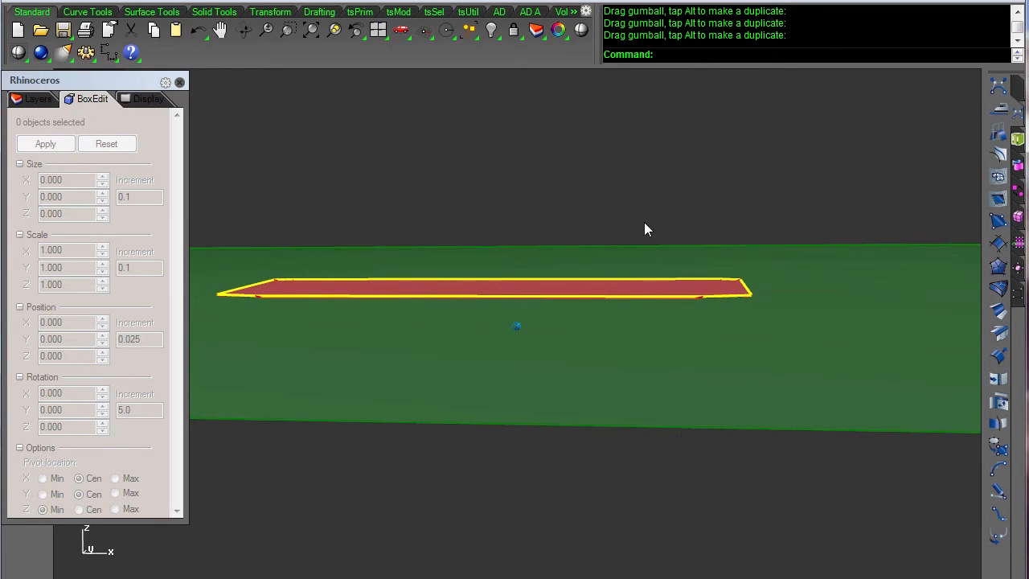
{"action": "mouse_move", "coordinate": [646, 416]}
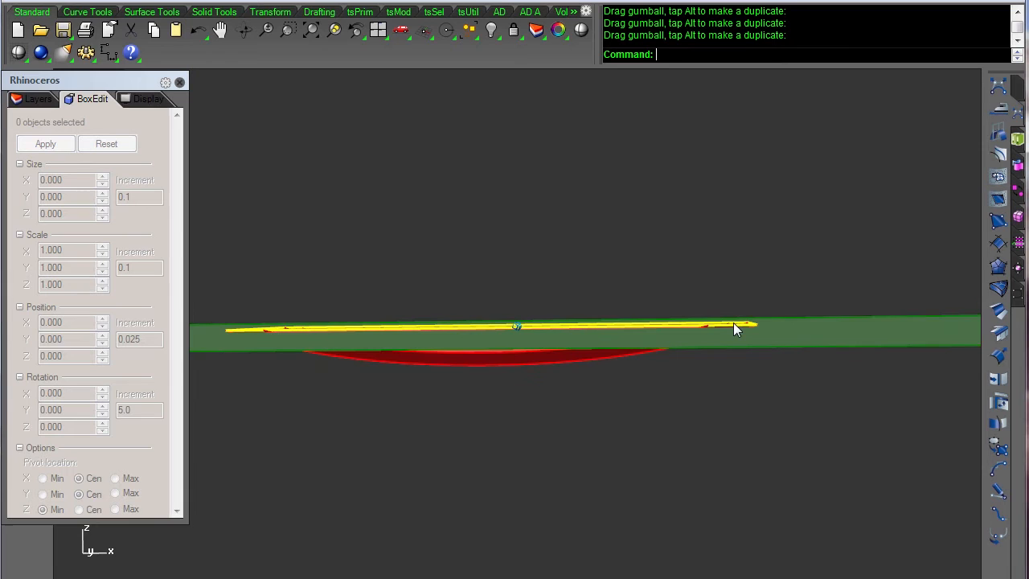
{"action": "mouse_move", "coordinate": [732, 298]}
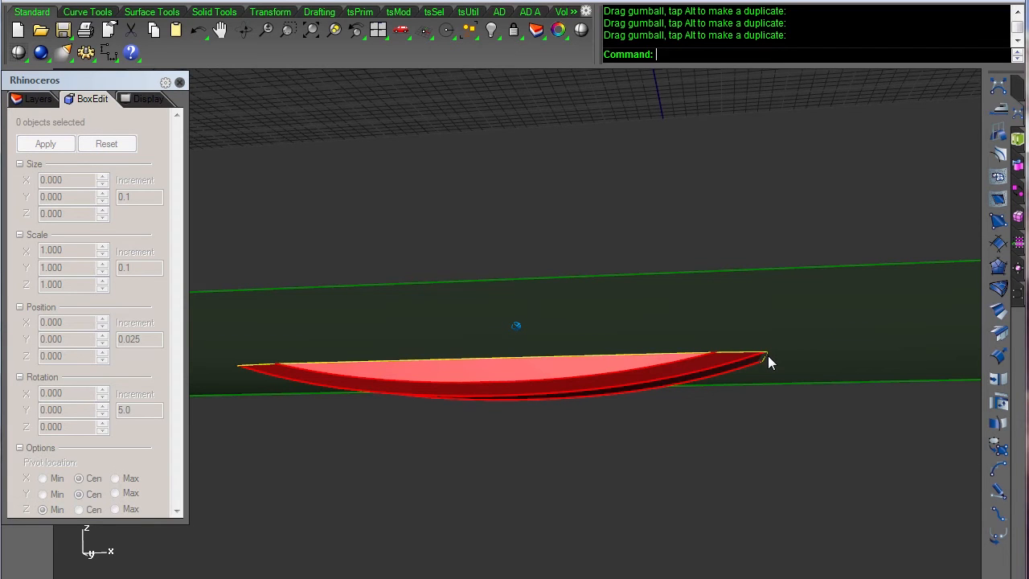
{"action": "mouse_move", "coordinate": [764, 368]}
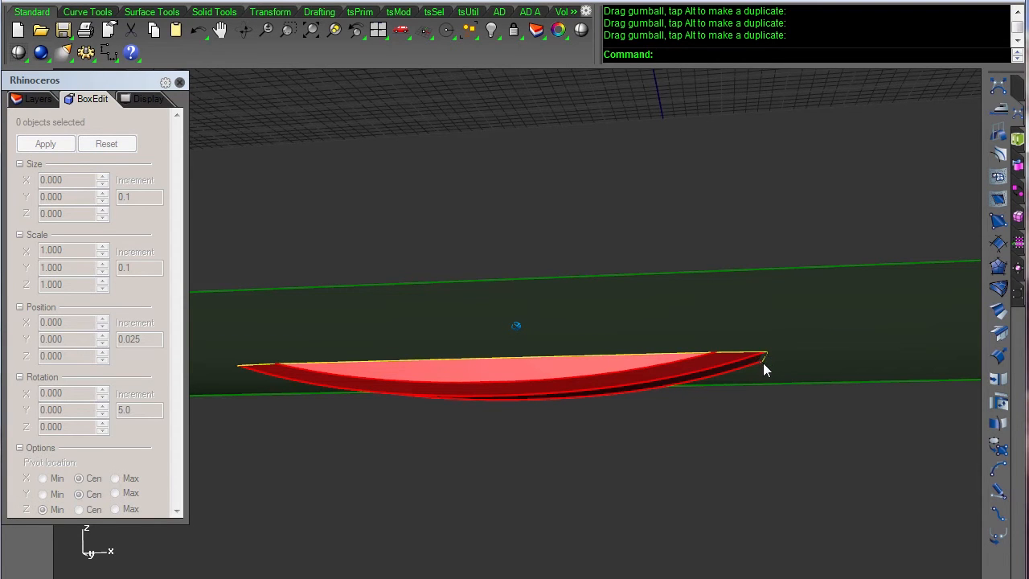
{"action": "mouse_move", "coordinate": [751, 375]}
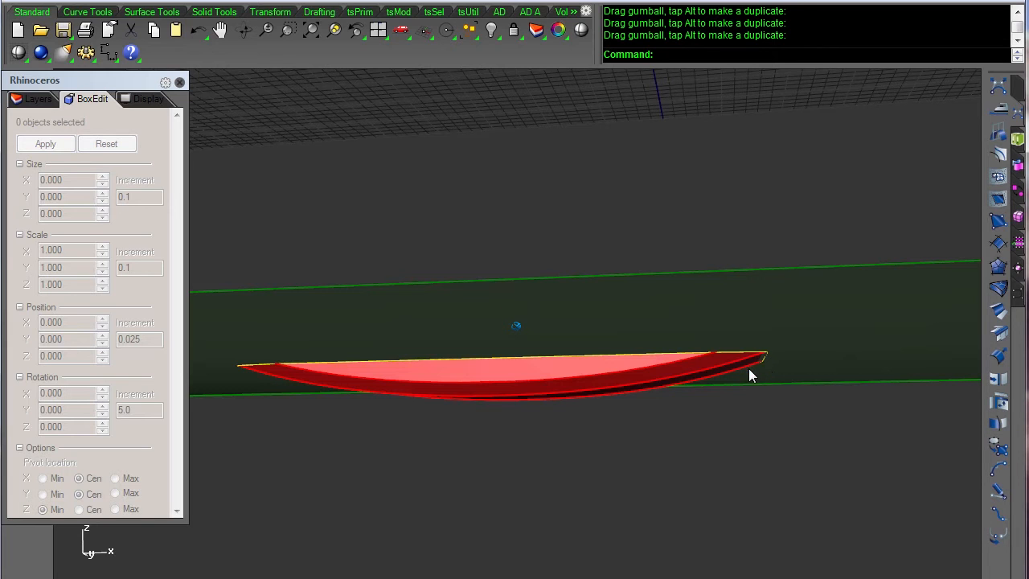
{"action": "mouse_move", "coordinate": [731, 383]}
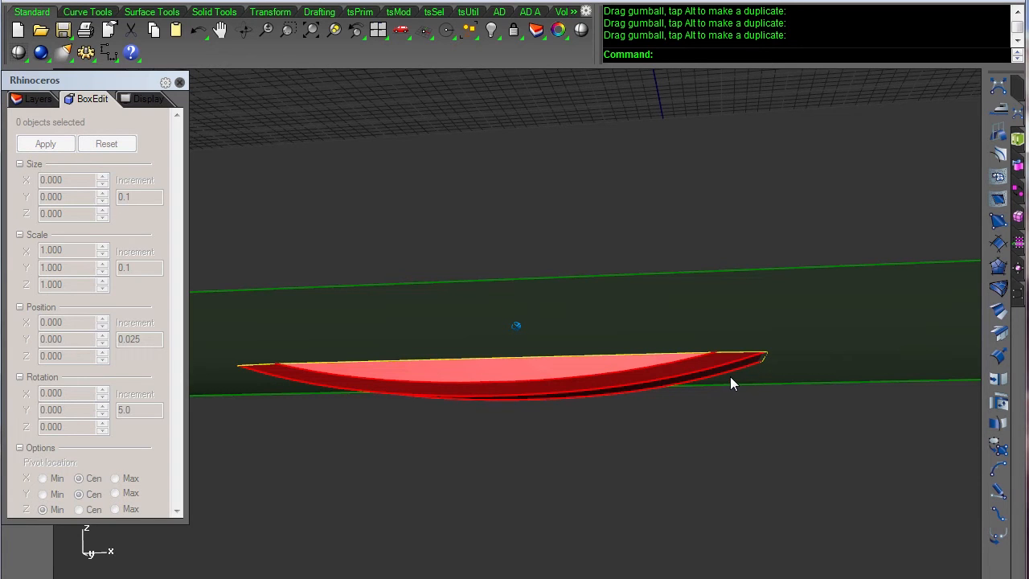
{"action": "mouse_move", "coordinate": [759, 371]}
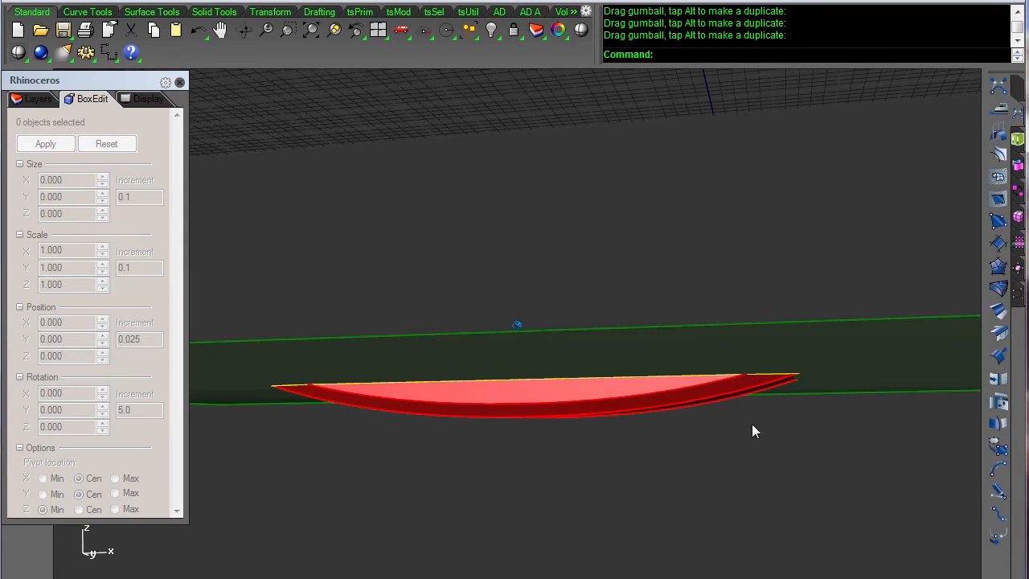
{"action": "mouse_move", "coordinate": [717, 440]}
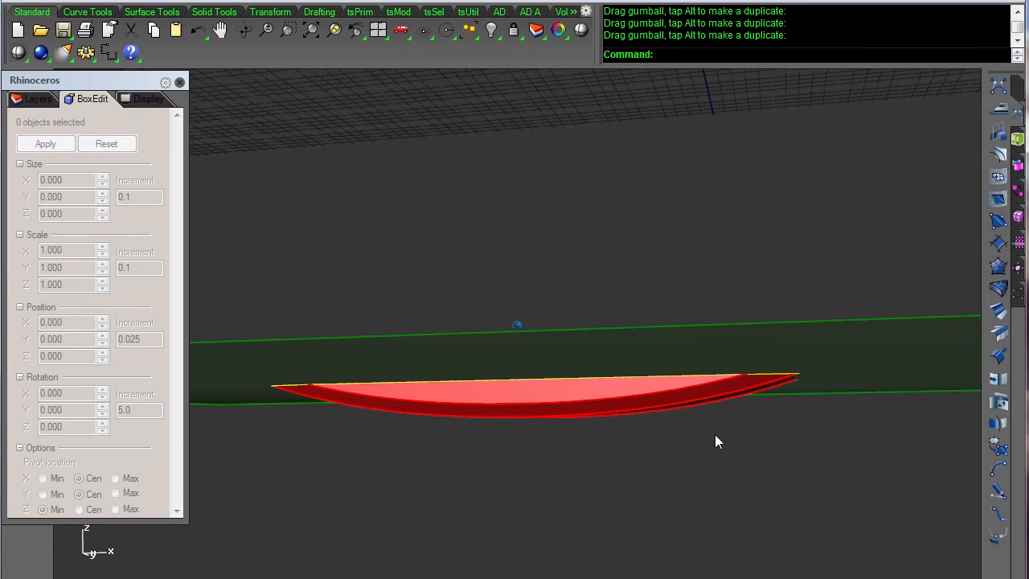
{"action": "mouse_move", "coordinate": [718, 285]}
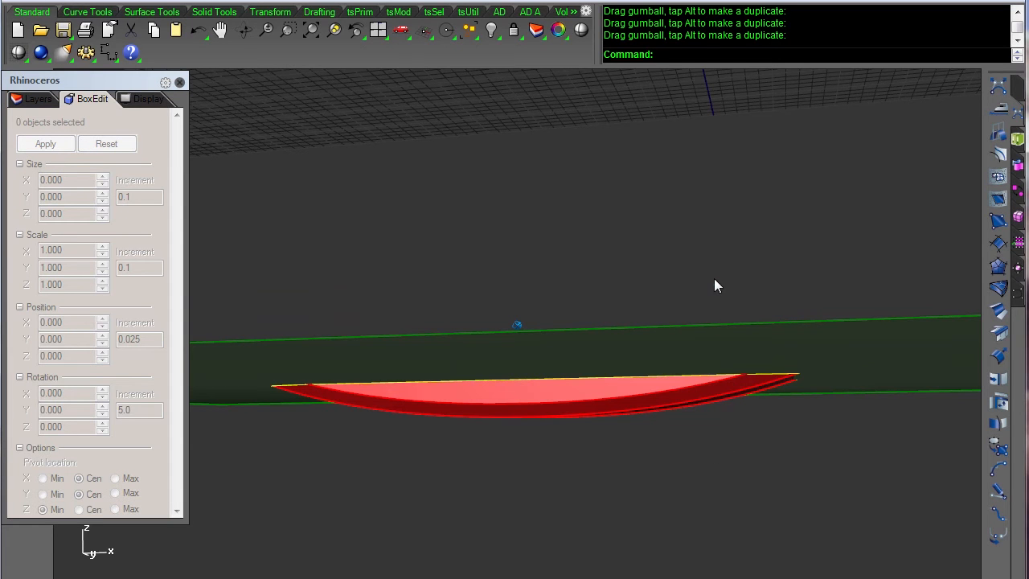
Orbit the perspective view to look beneath the ring
{"action": "left_click_drag", "start_coordinate": [718, 285], "coordinate": [840, 541]}
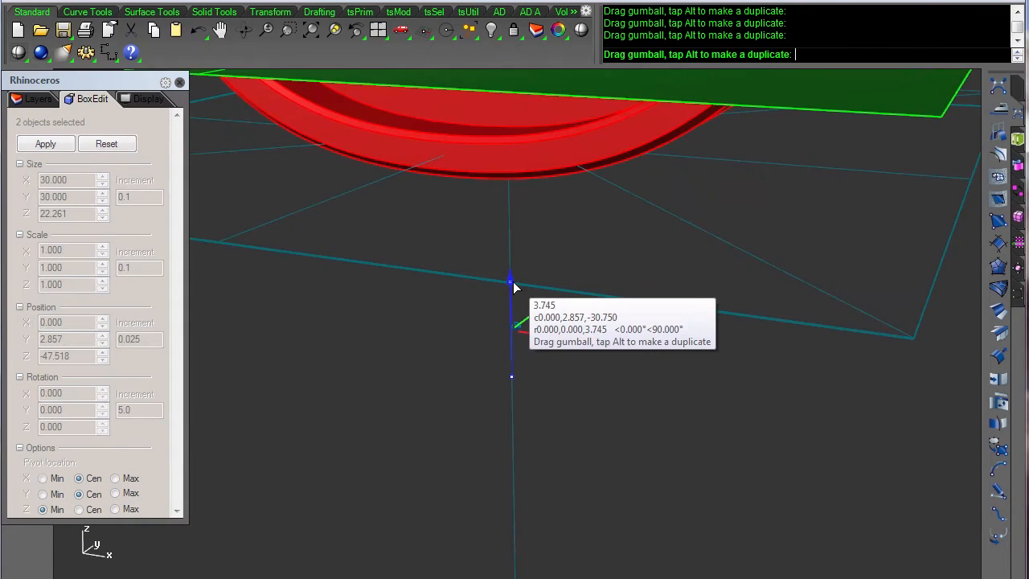
Raise the clipping plane up into the ring band, then nudge it slightly higher
{"action": "left_click_drag", "start_coordinate": [511, 287], "coordinate": [654, 241]}
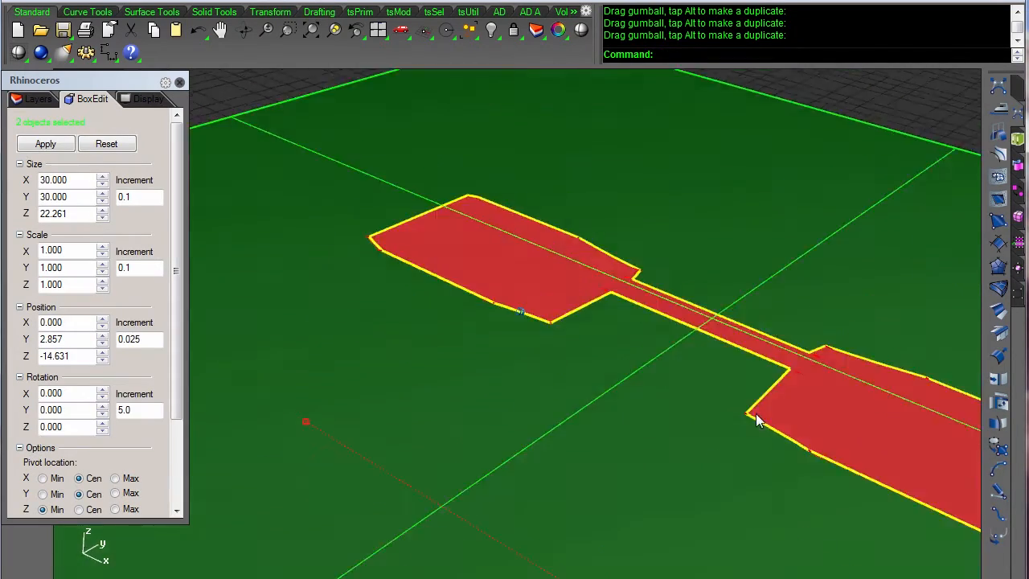
{"action": "left_click_drag", "start_coordinate": [763, 418], "coordinate": [631, 494]}
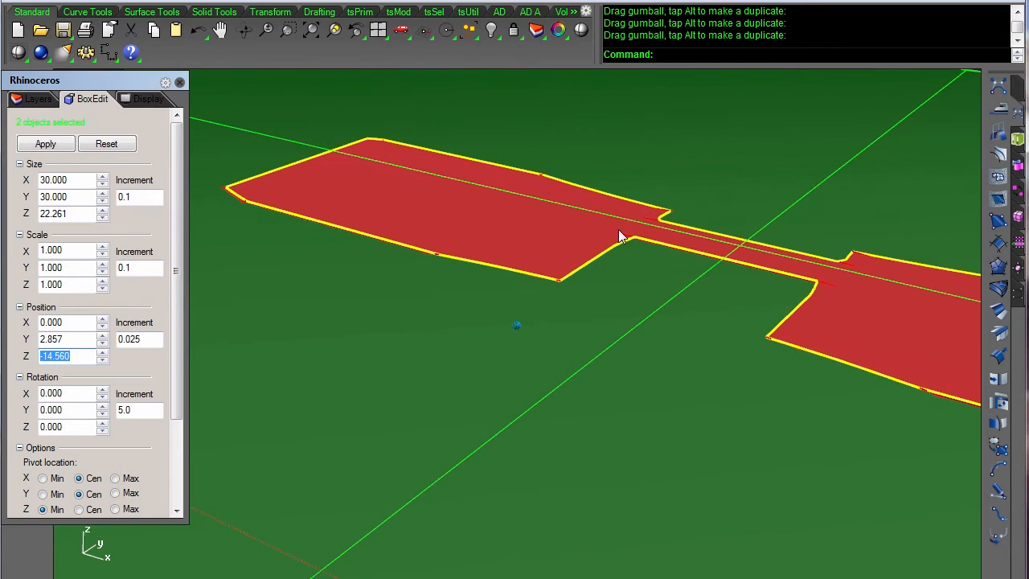
{"action": "mouse_move", "coordinate": [881, 338]}
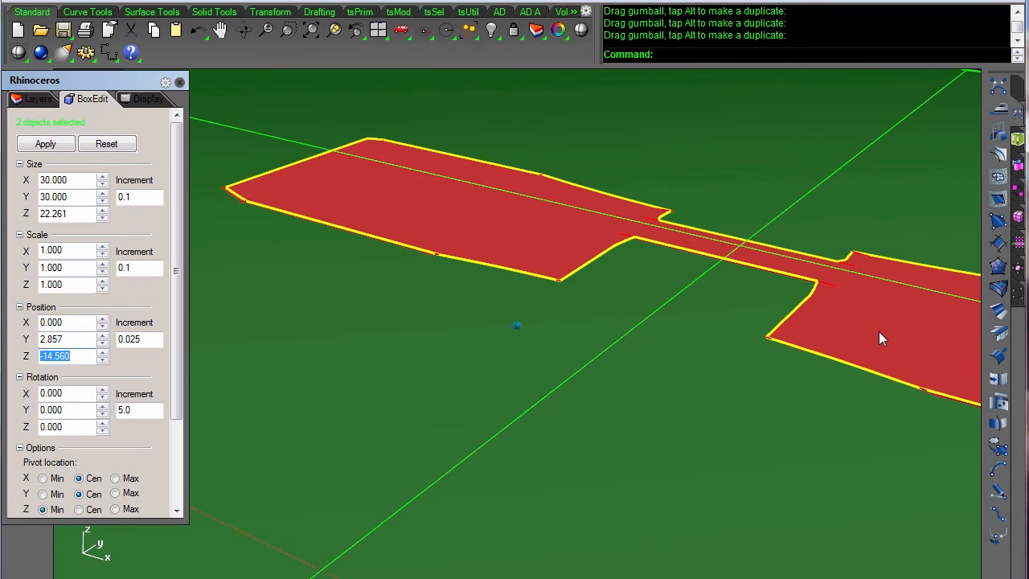
{"action": "mouse_move", "coordinate": [731, 413]}
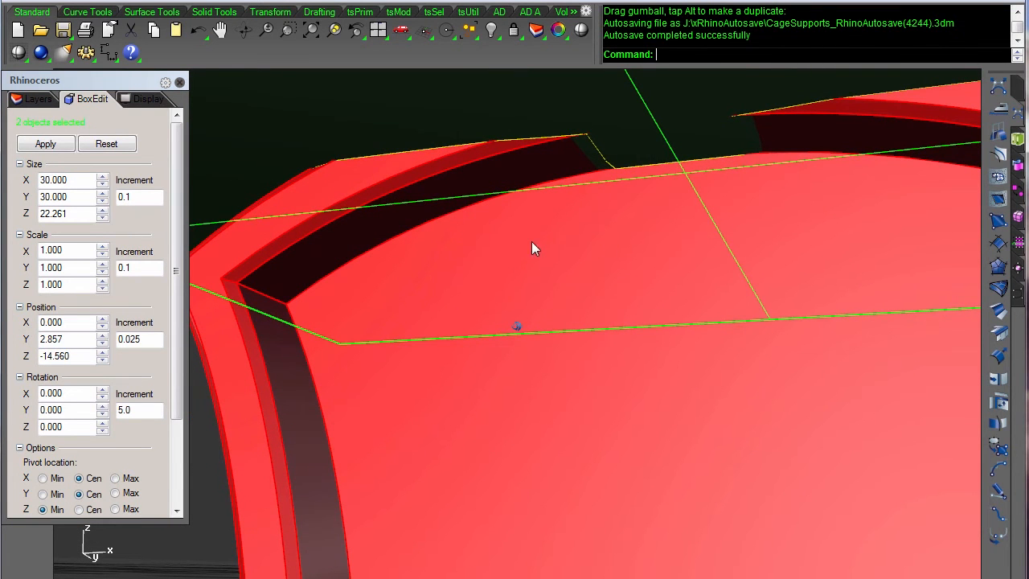
{"action": "mouse_move", "coordinate": [478, 146]}
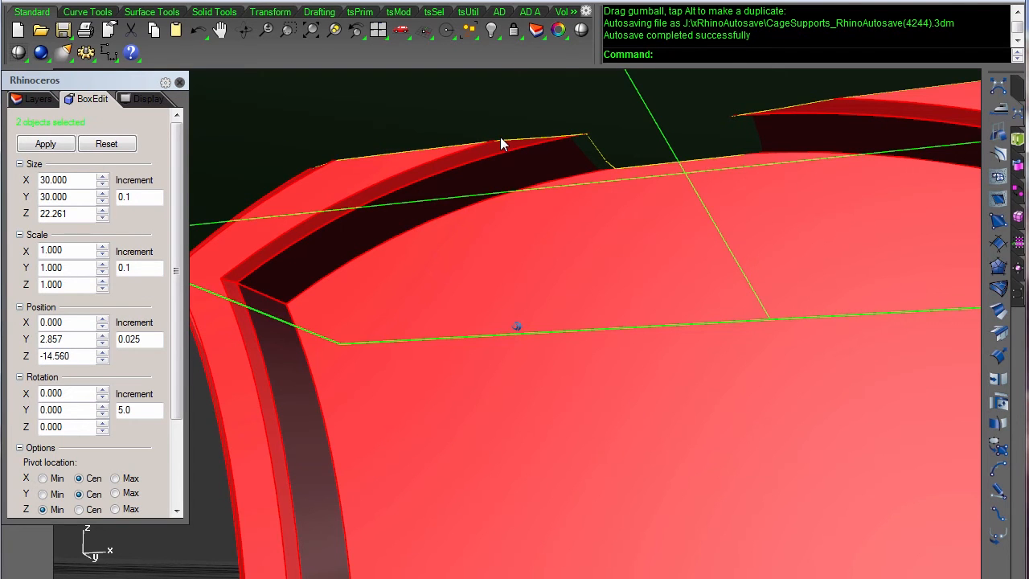
{"action": "mouse_move", "coordinate": [514, 246]}
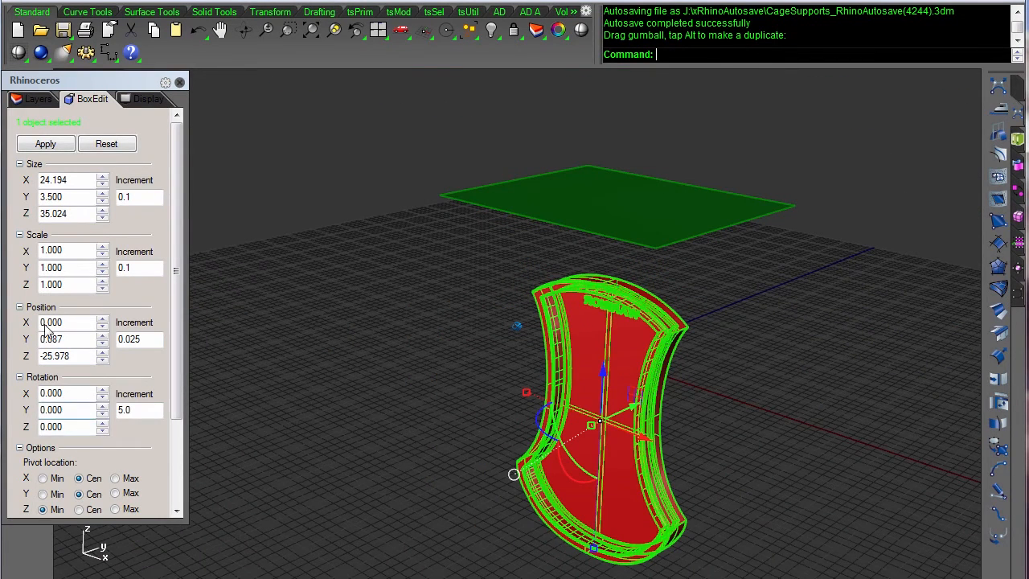
Undo the layer visibility change and lower the clipping plane to the sprue joint
{"action": "left_click", "coordinate": [37, 98]}
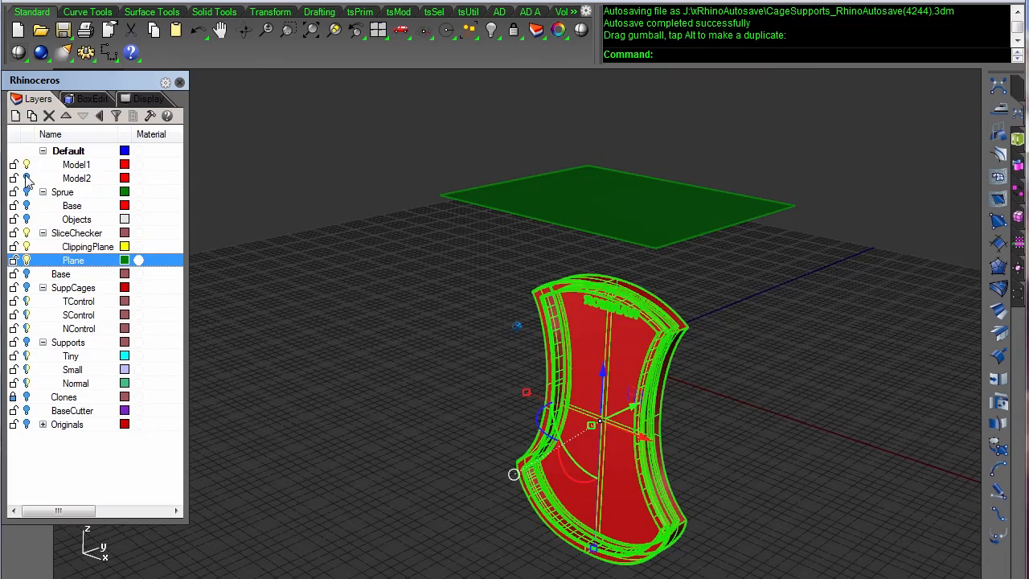
{"action": "key", "text": "ctrl+z"}
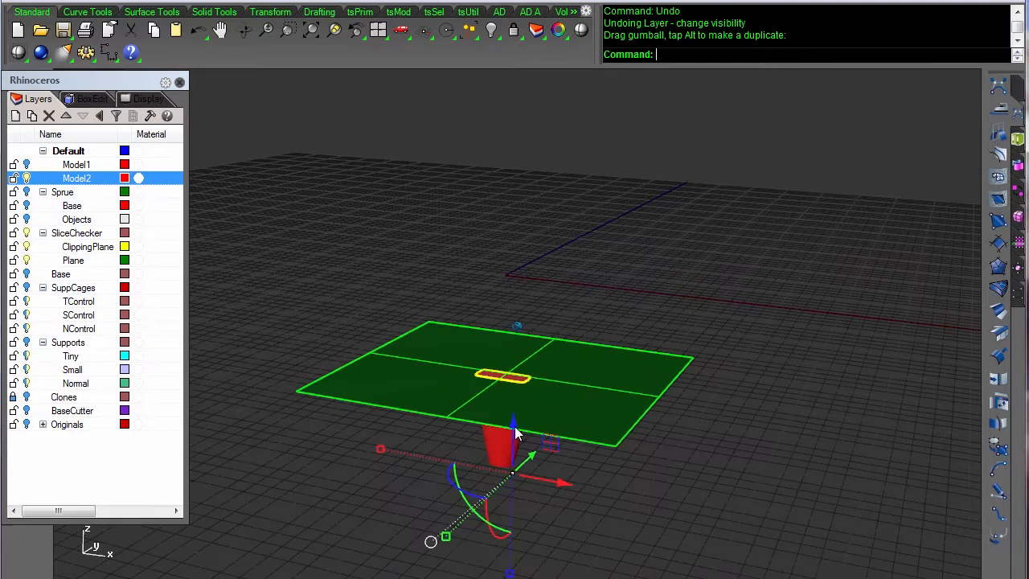
{"action": "left_click_drag", "start_coordinate": [514, 428], "coordinate": [515, 418]}
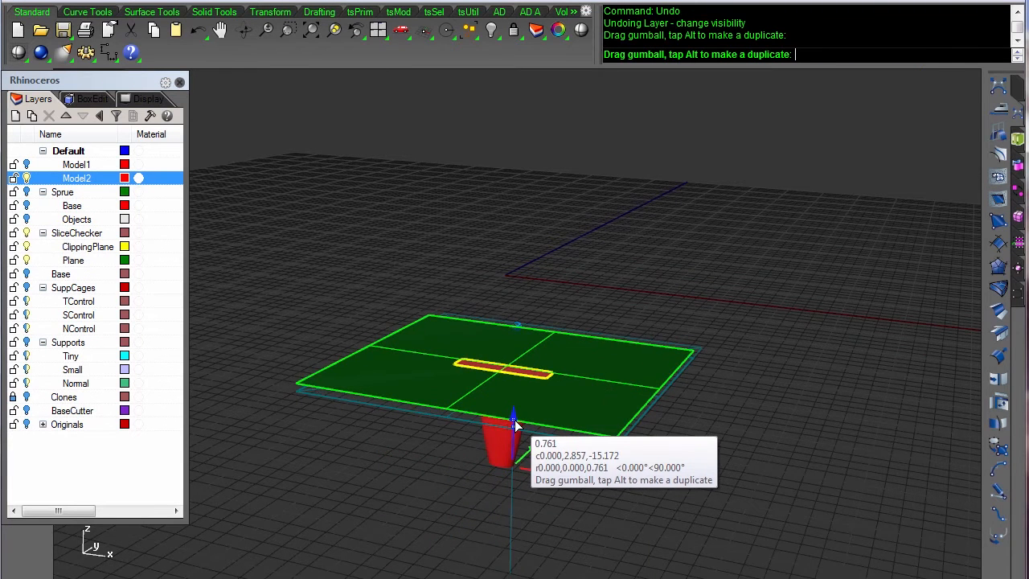
{"action": "left_click_drag", "start_coordinate": [514, 422], "coordinate": [514, 430]}
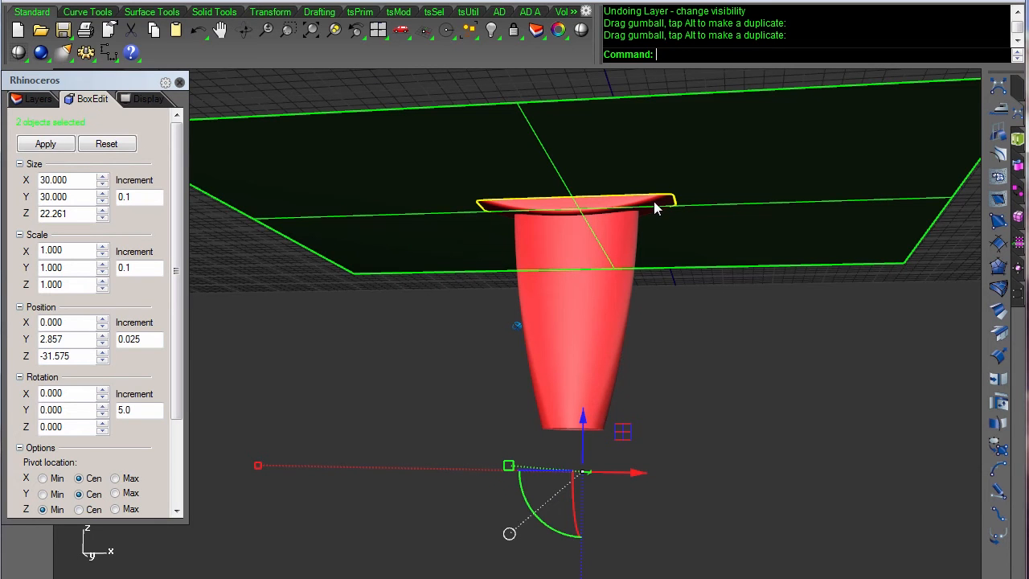
{"action": "mouse_move", "coordinate": [687, 233]}
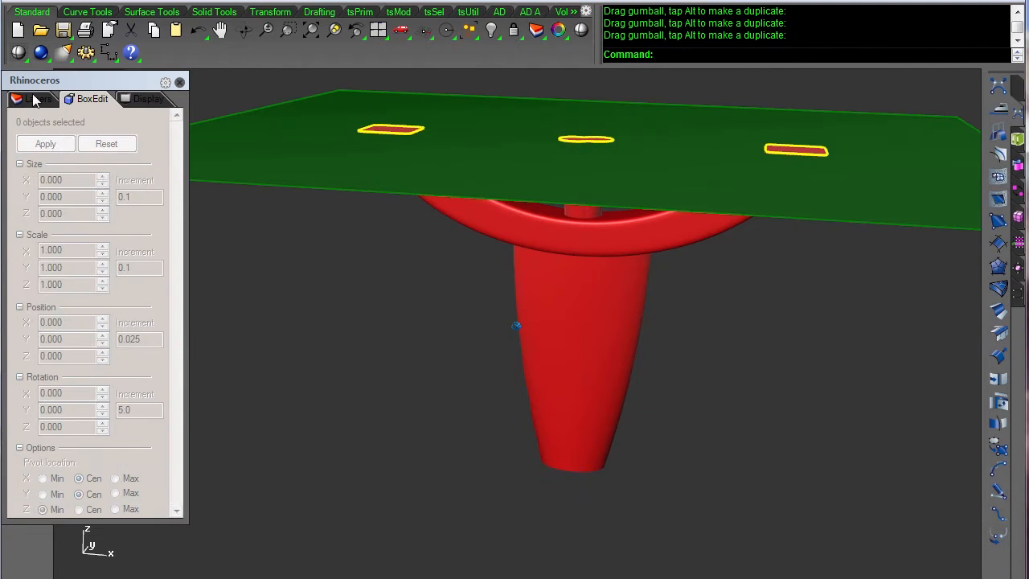
{"action": "left_click", "coordinate": [36, 98]}
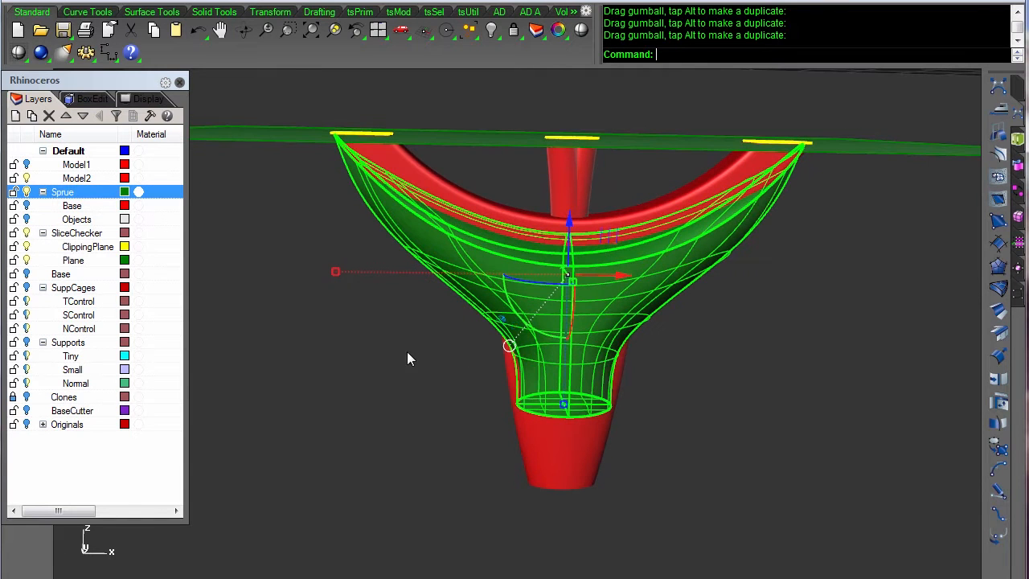
{"action": "mouse_move", "coordinate": [715, 198]}
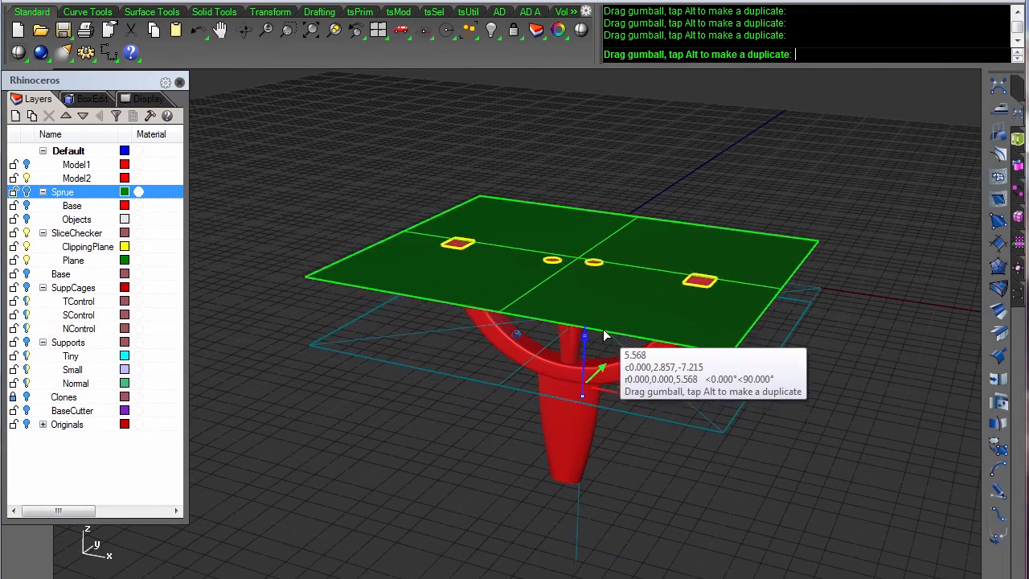
Raise the clipping plane through the prongs, then return it to Z -14.468 in BoxEdit
{"action": "left_click_drag", "start_coordinate": [583, 336], "coordinate": [588, 272]}
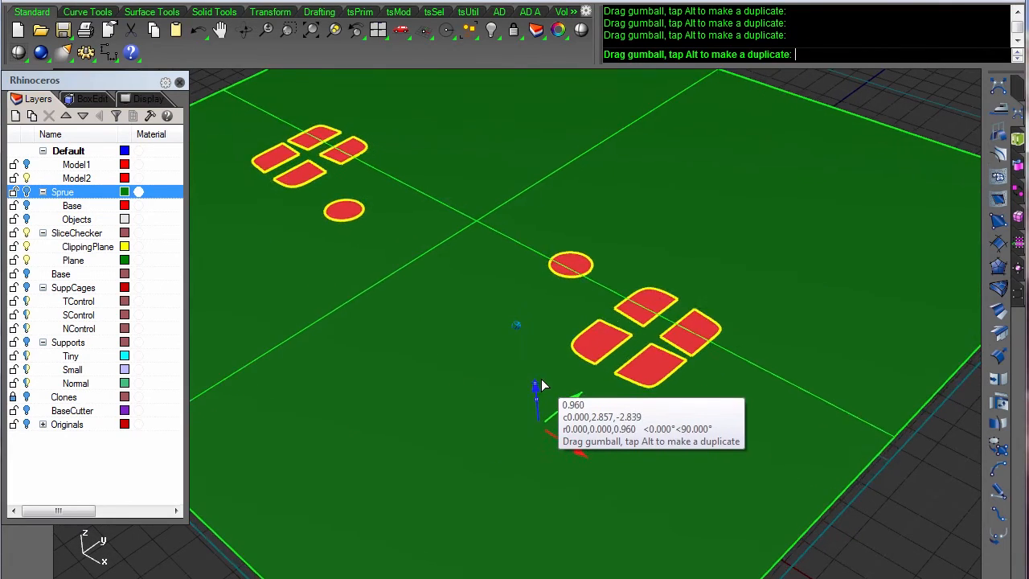
{"action": "left_click_drag", "start_coordinate": [535, 389], "coordinate": [532, 361]}
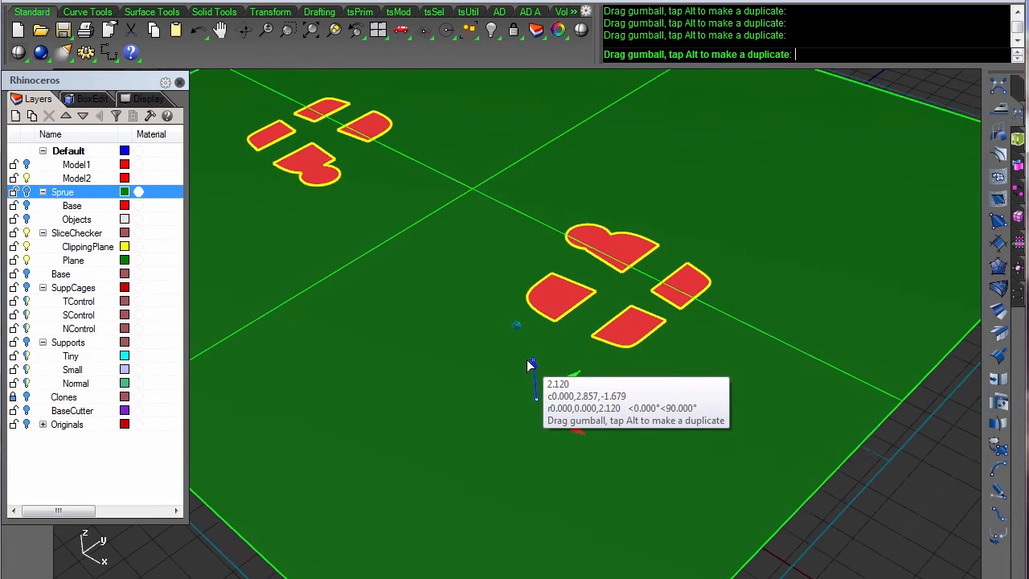
{"action": "left_click_drag", "start_coordinate": [531, 362], "coordinate": [531, 347]}
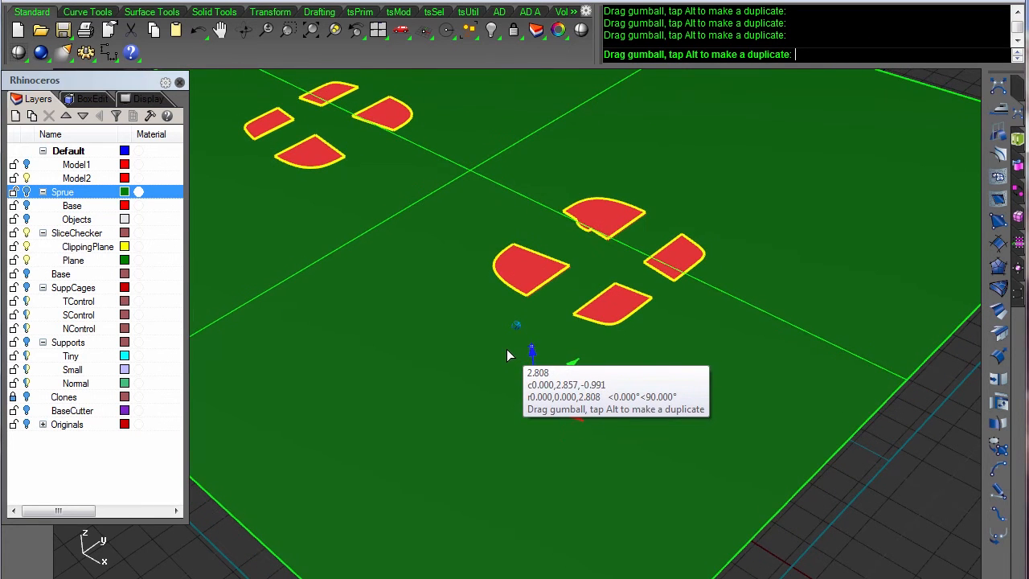
{"action": "left_click", "coordinate": [91, 98]}
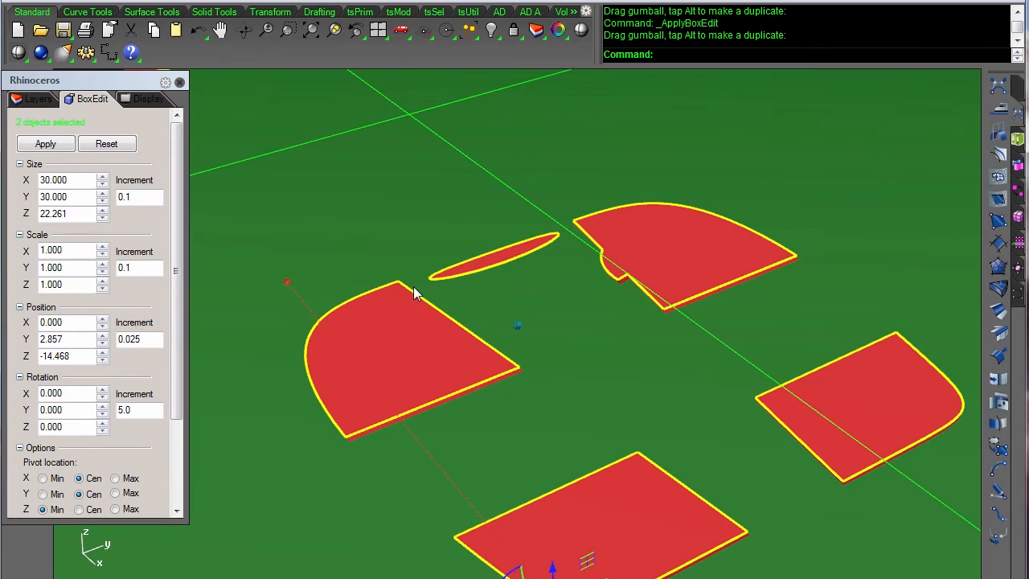
{"action": "mouse_move", "coordinate": [525, 249]}
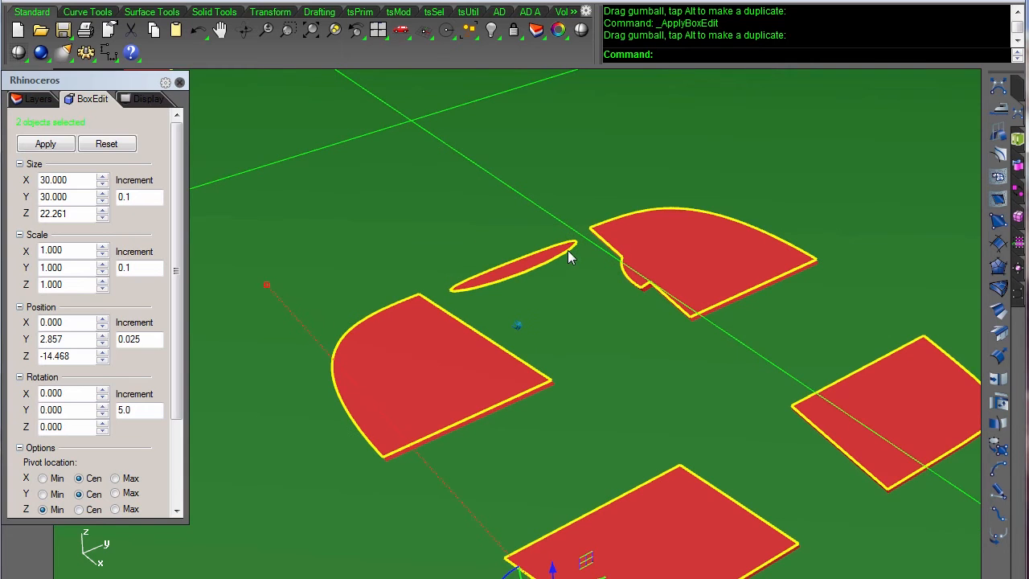
{"action": "mouse_move", "coordinate": [562, 248]}
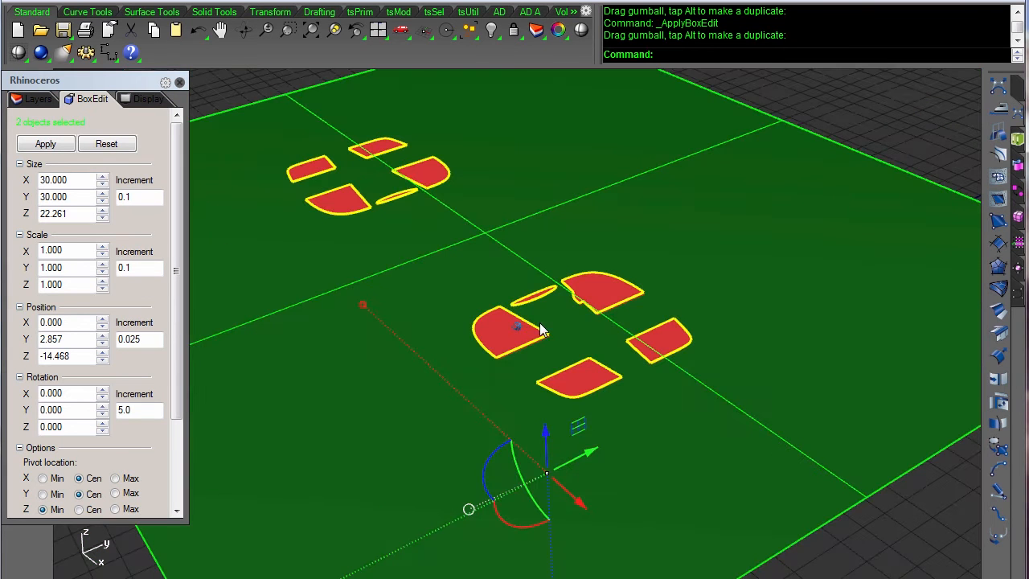
{"action": "mouse_move", "coordinate": [514, 312]}
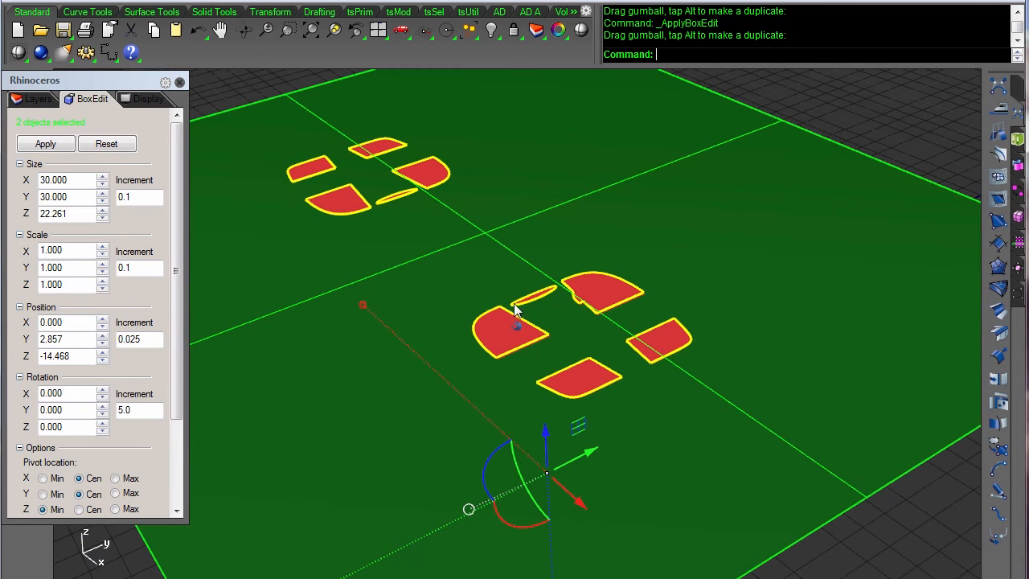
{"action": "mouse_move", "coordinate": [546, 303]}
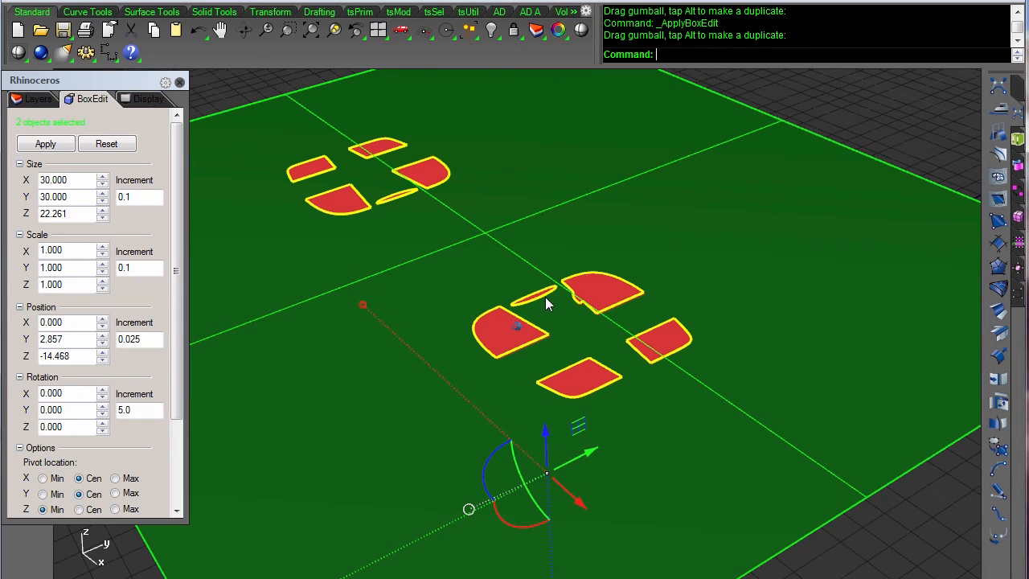
{"action": "mouse_move", "coordinate": [551, 308]}
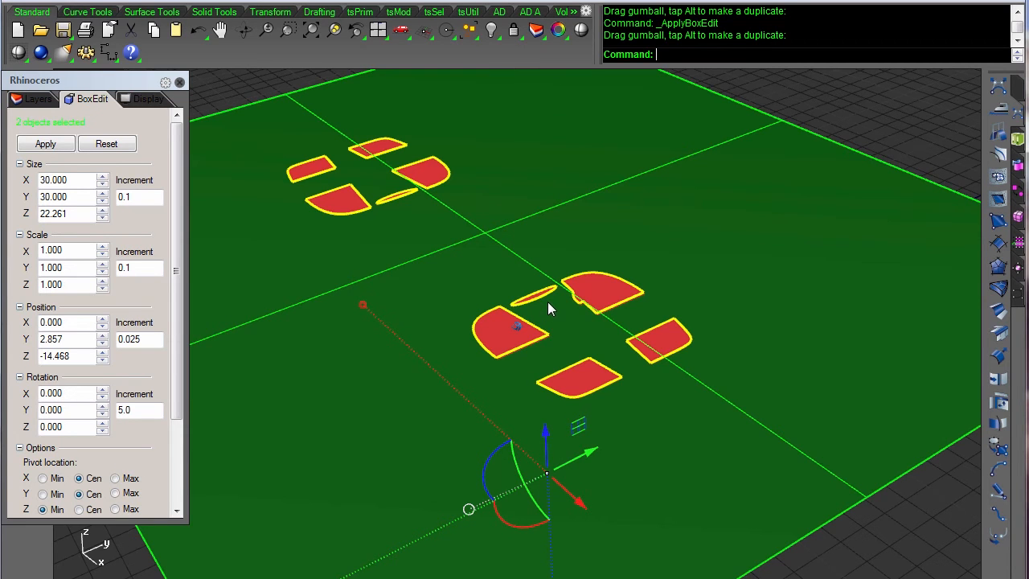
{"action": "mouse_move", "coordinate": [87, 366]}
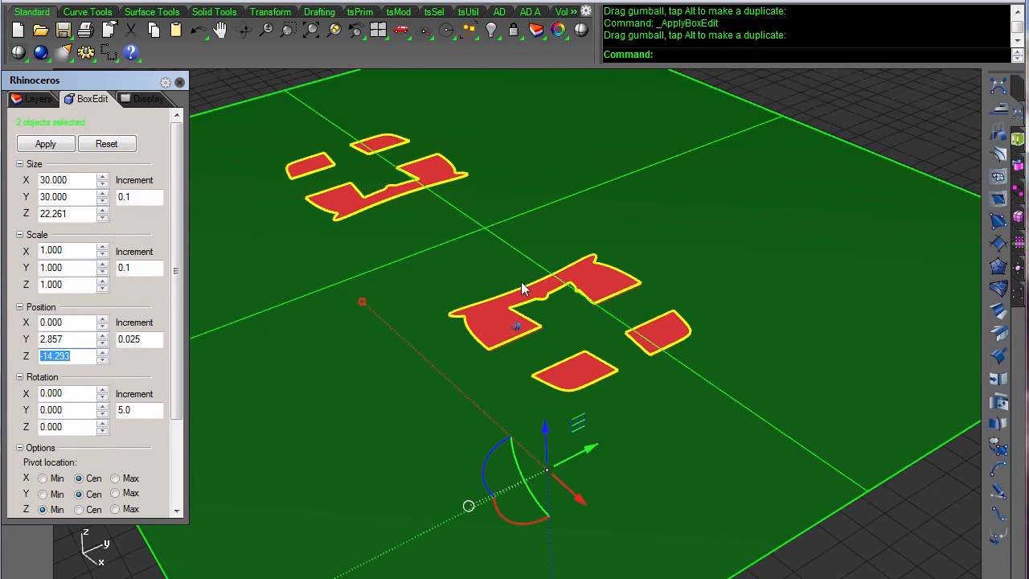
{"action": "mouse_move", "coordinate": [164, 345]}
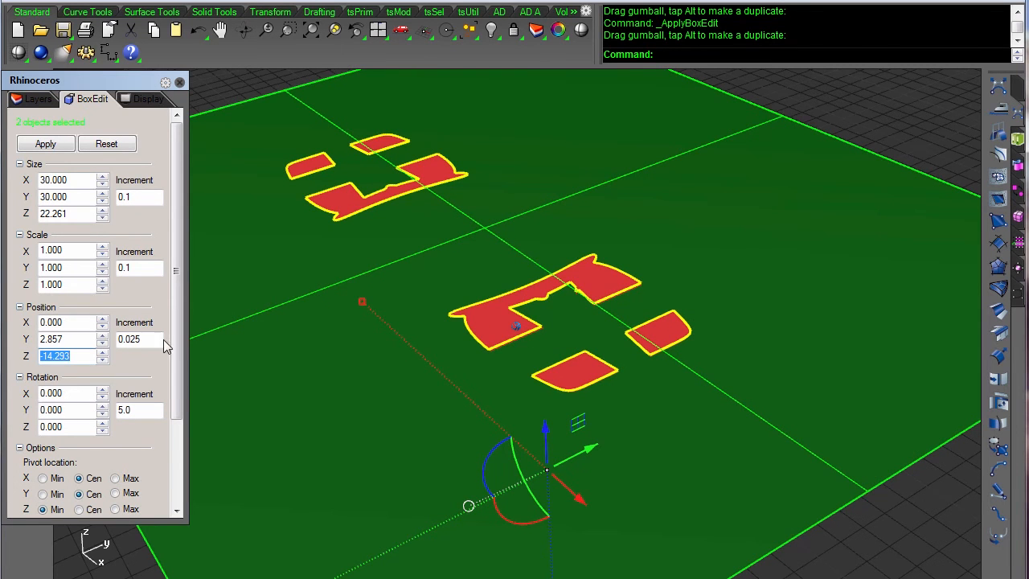
{"action": "left_click", "coordinate": [102, 359]}
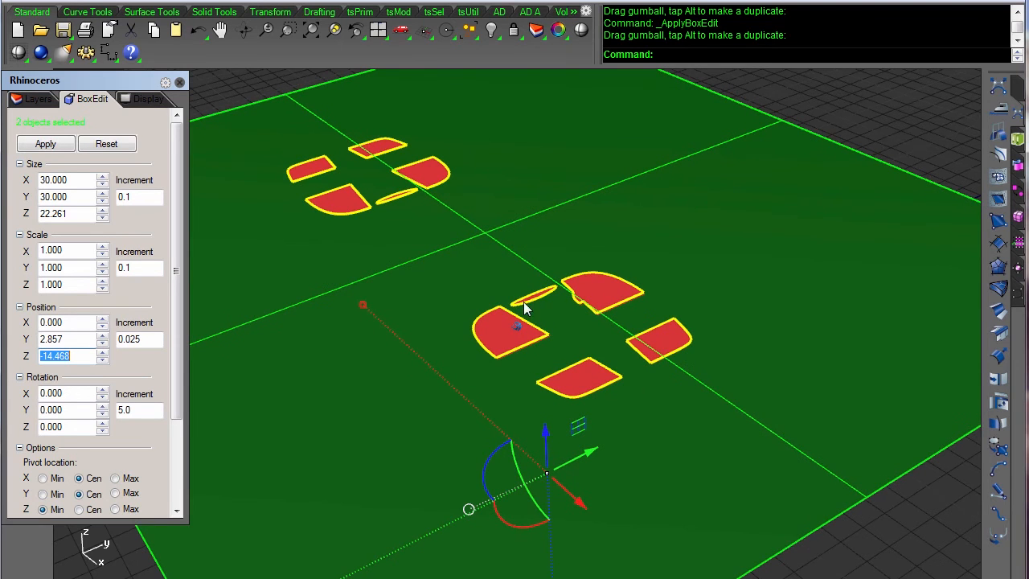
{"action": "mouse_move", "coordinate": [506, 327]}
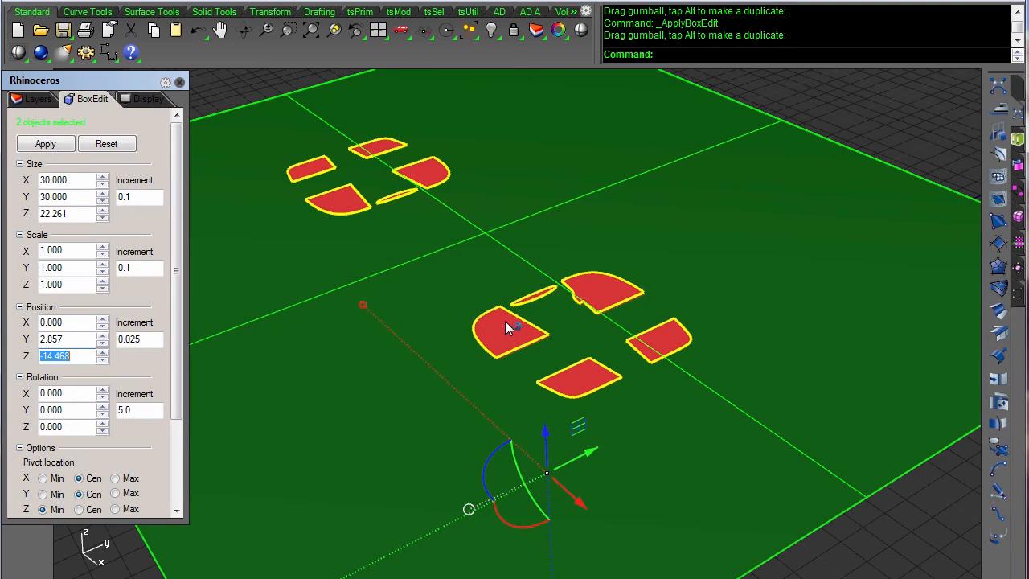
{"action": "mouse_move", "coordinate": [535, 128]}
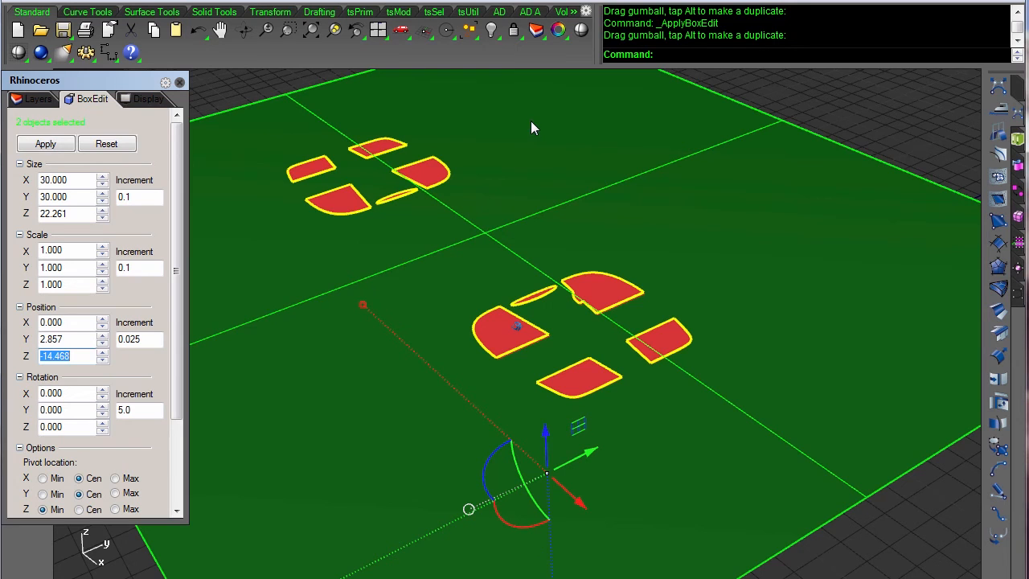
{"action": "mouse_move", "coordinate": [432, 349]}
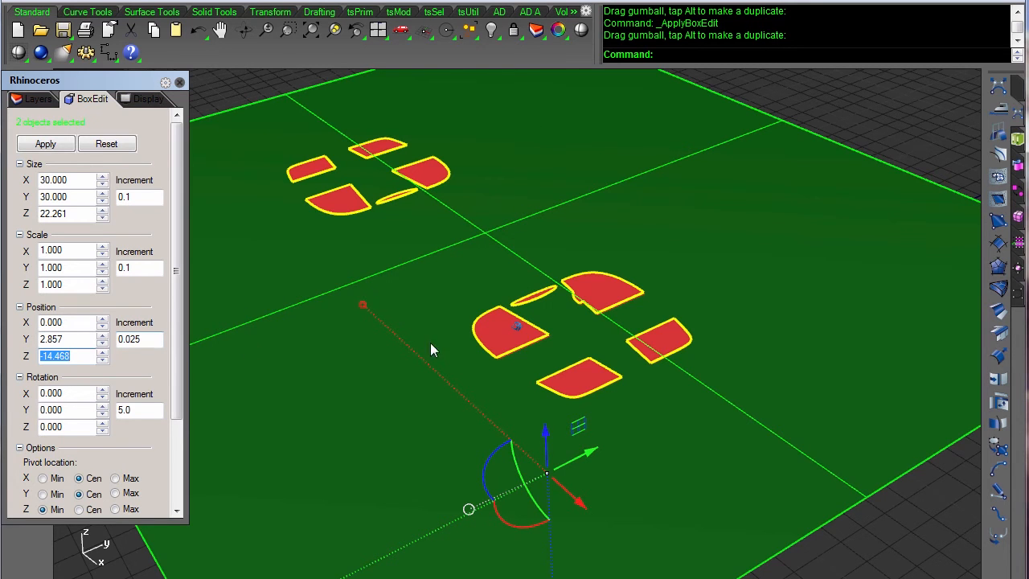
{"action": "mouse_move", "coordinate": [79, 367]}
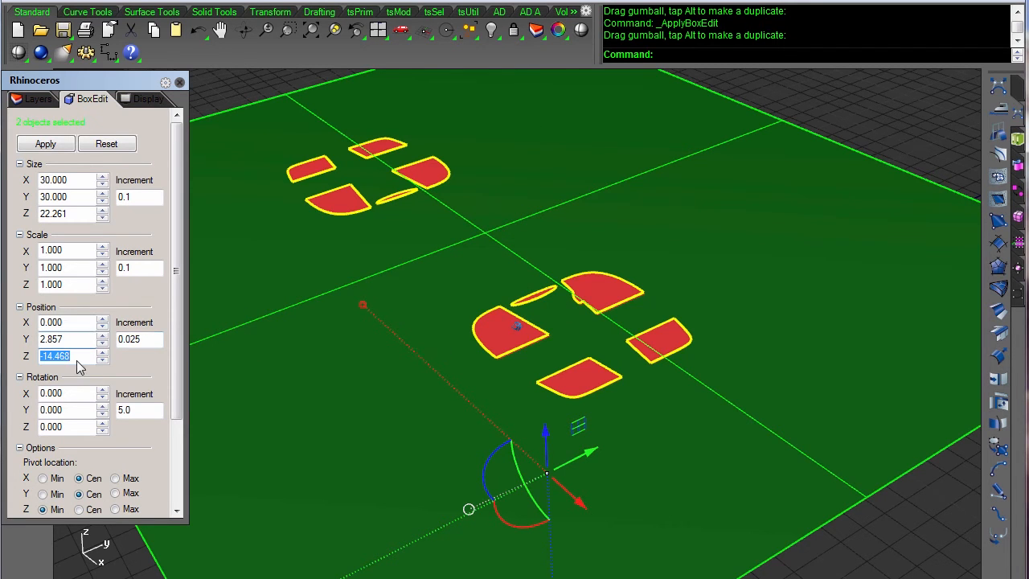
{"action": "mouse_move", "coordinate": [551, 313]}
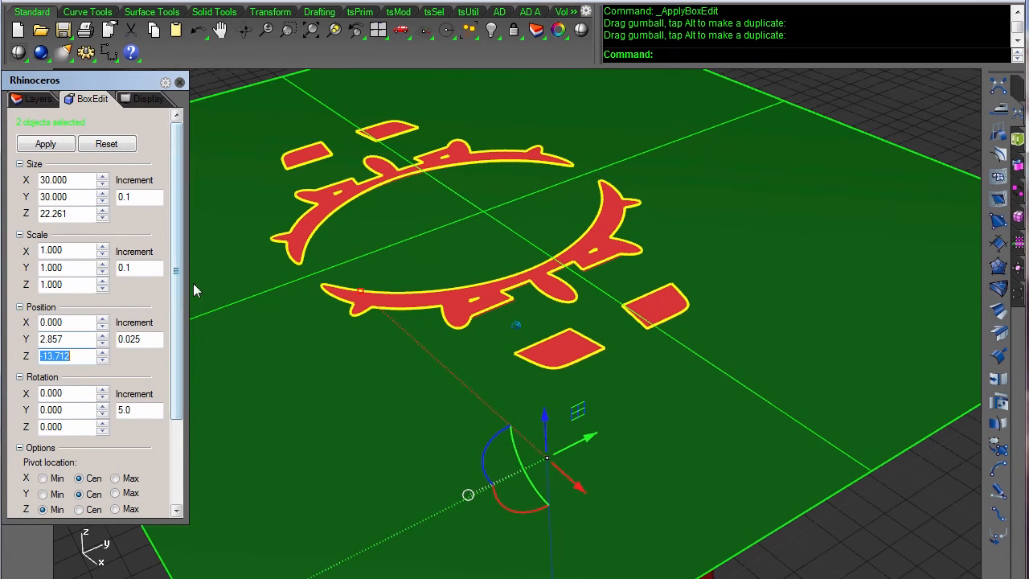
{"action": "mouse_move", "coordinate": [313, 316]}
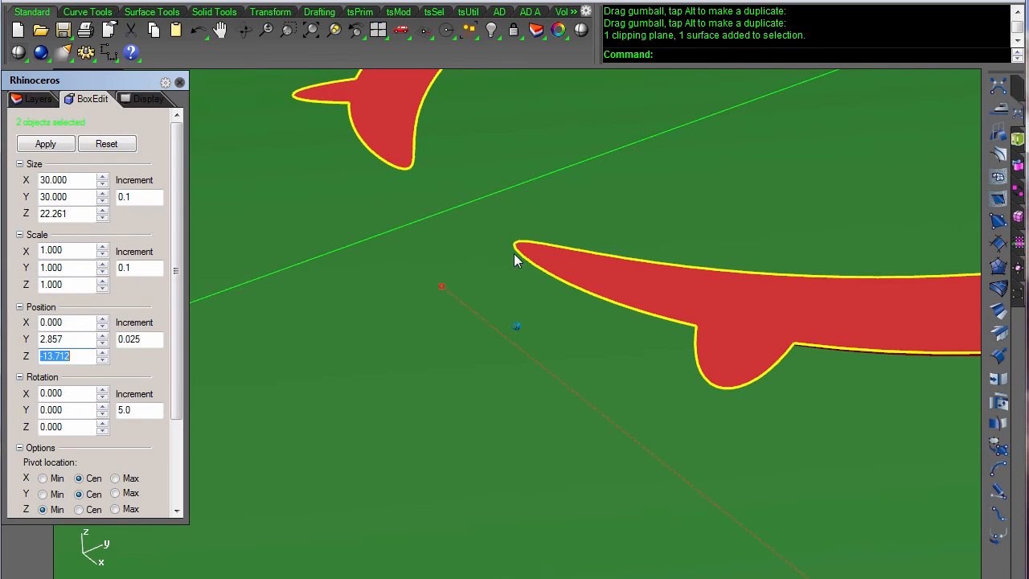
{"action": "mouse_move", "coordinate": [515, 241]}
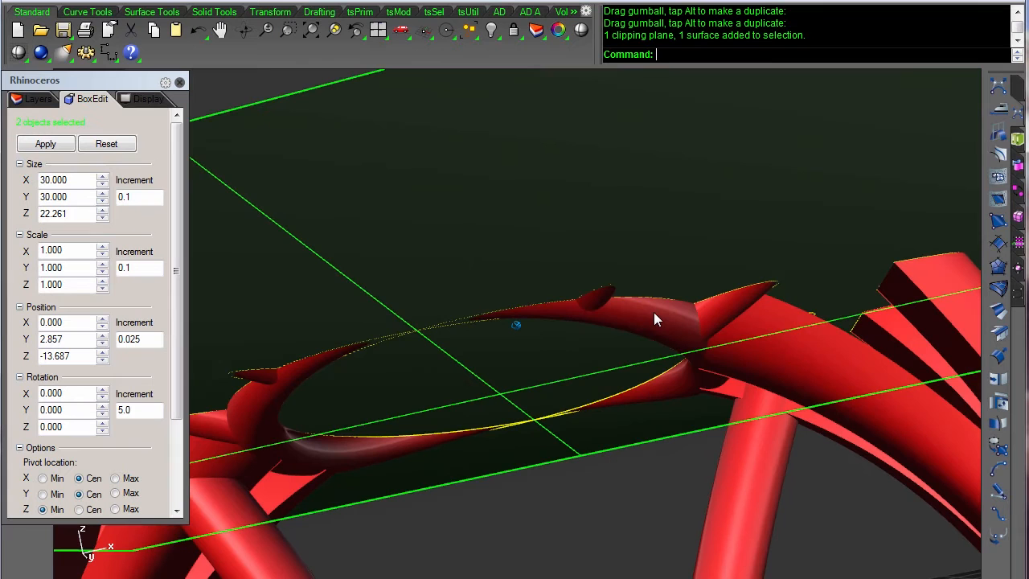
{"action": "mouse_move", "coordinate": [683, 330]}
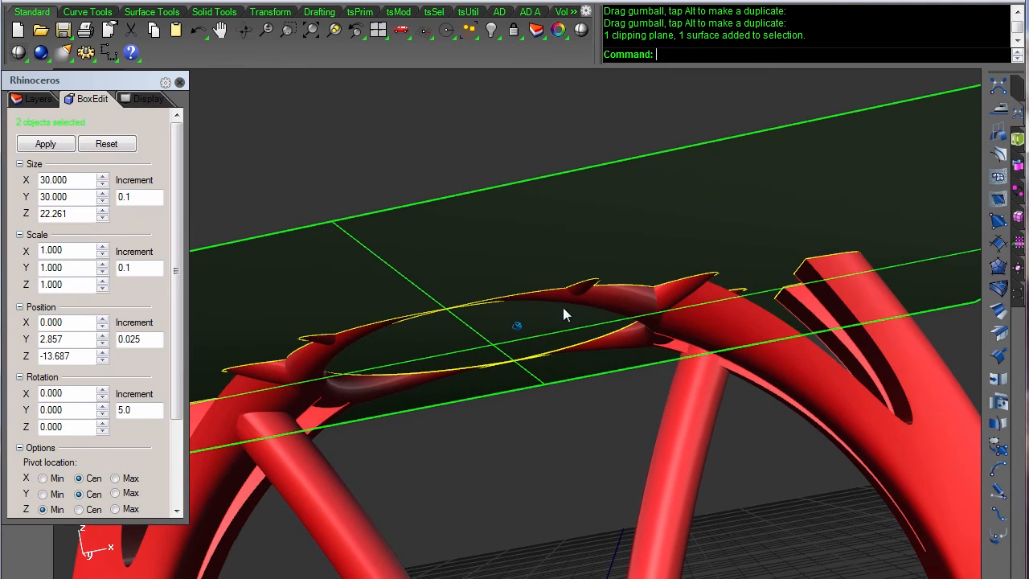
{"action": "mouse_move", "coordinate": [574, 324]}
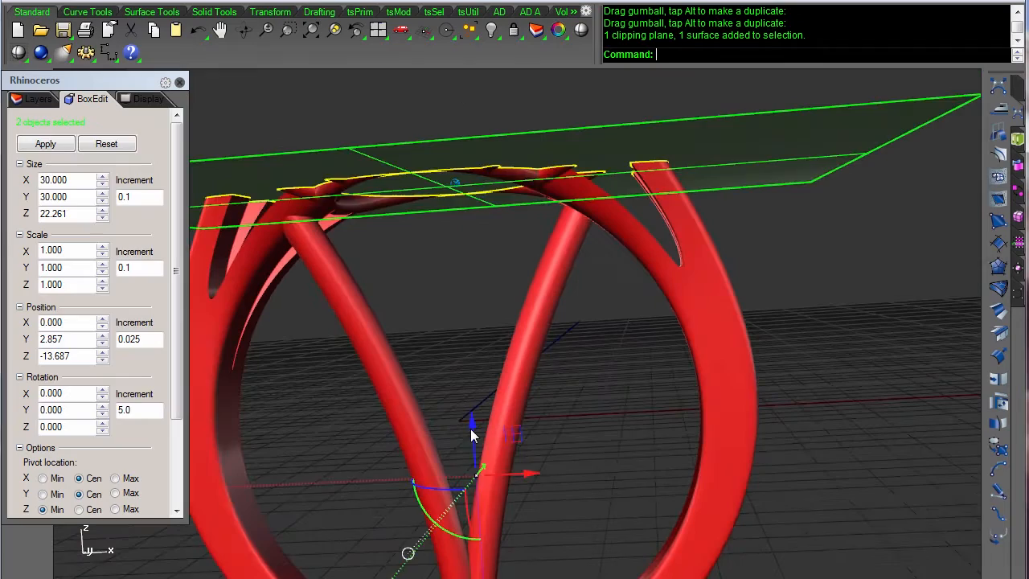
Orbit around and beneath the cut prong tips to inspect the spiky overhangs
{"action": "left_click_drag", "start_coordinate": [479, 474], "coordinate": [470, 424]}
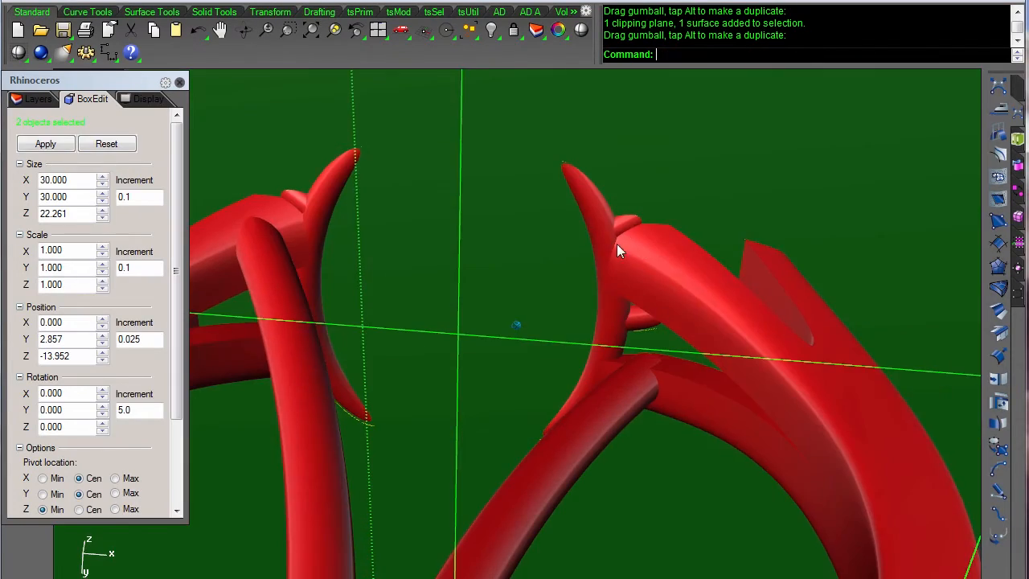
{"action": "left_click_drag", "start_coordinate": [618, 249], "coordinate": [458, 426]}
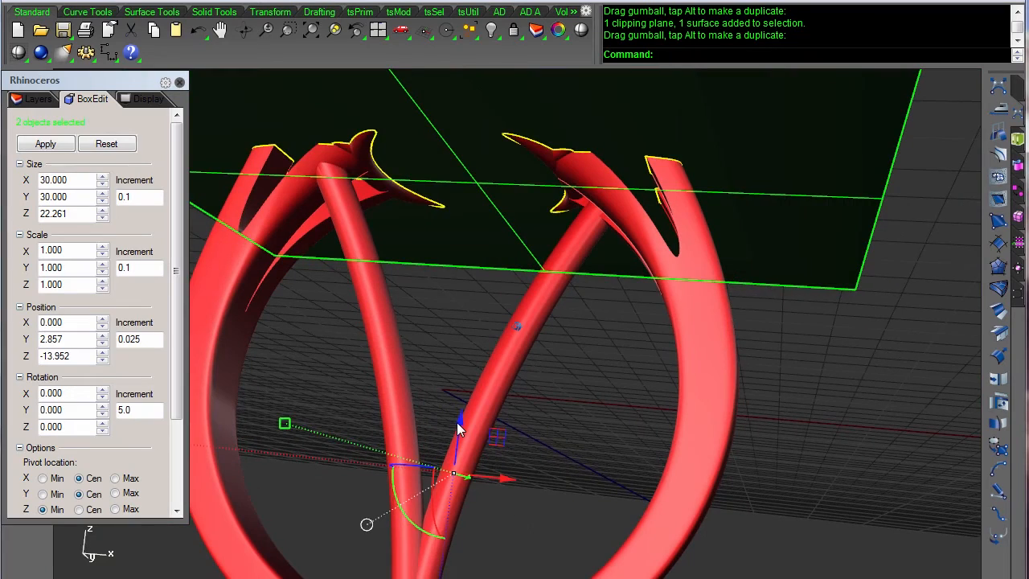
{"action": "left_click_drag", "start_coordinate": [456, 474], "coordinate": [460, 421]}
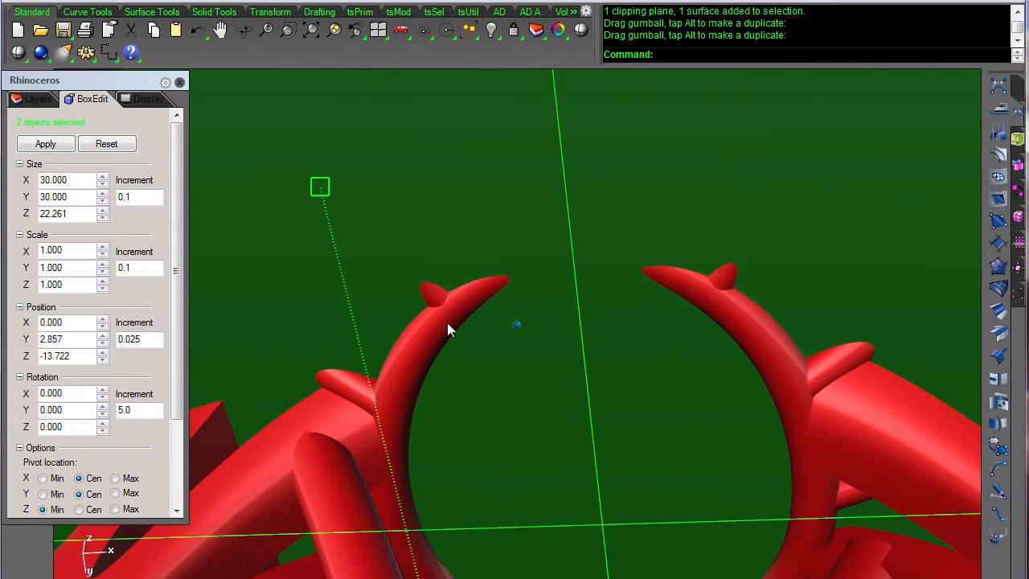
{"action": "mouse_move", "coordinate": [707, 296]}
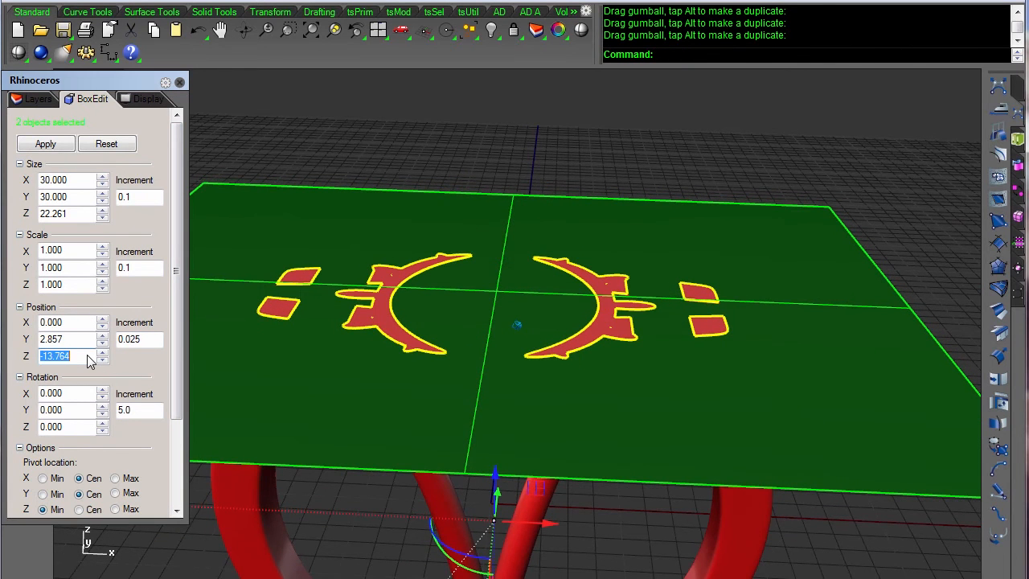
{"action": "mouse_move", "coordinate": [410, 354]}
{"action": "type", "text": "-13.664"}
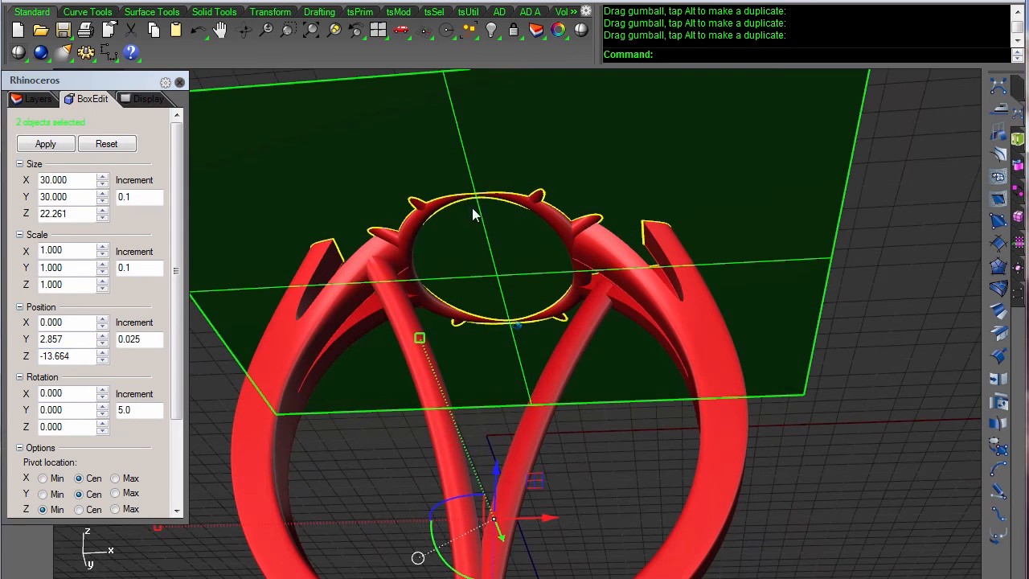
{"action": "mouse_move", "coordinate": [468, 210]}
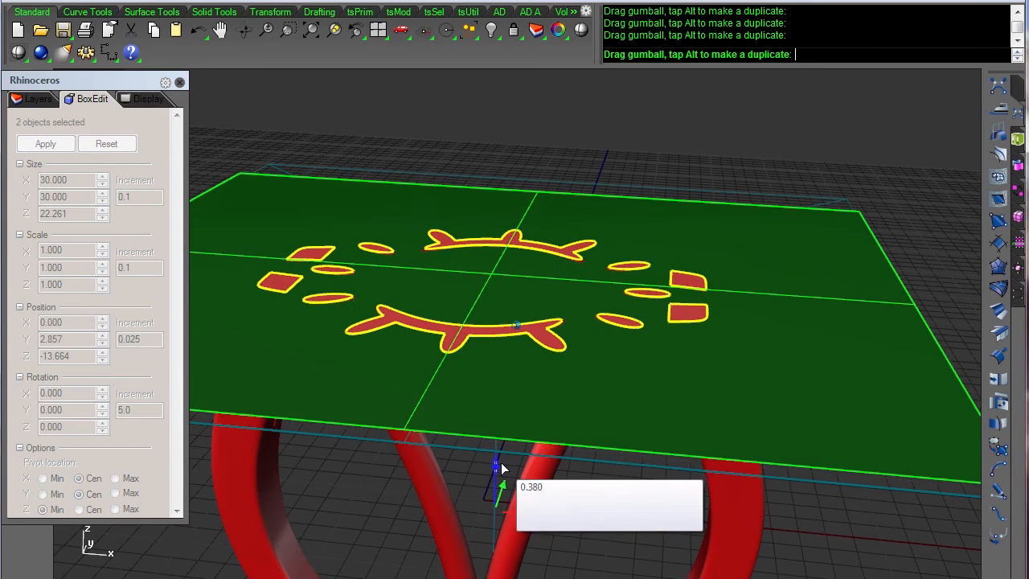
Raise the clipping plane in small increments until only separate prong slices remain
{"action": "left_click_drag", "start_coordinate": [496, 458], "coordinate": [496, 475]}
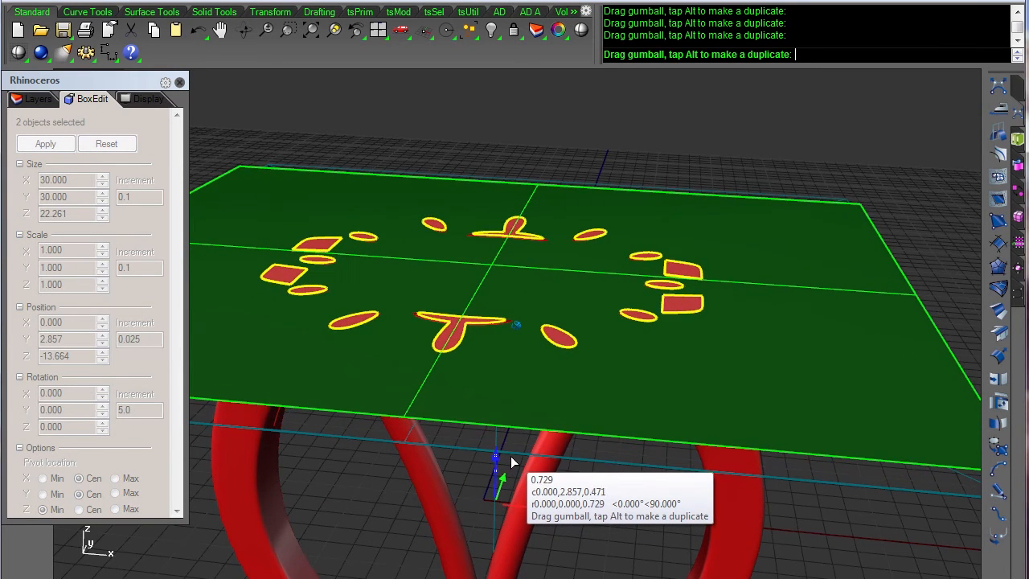
{"action": "left_click_drag", "start_coordinate": [496, 458], "coordinate": [496, 434]}
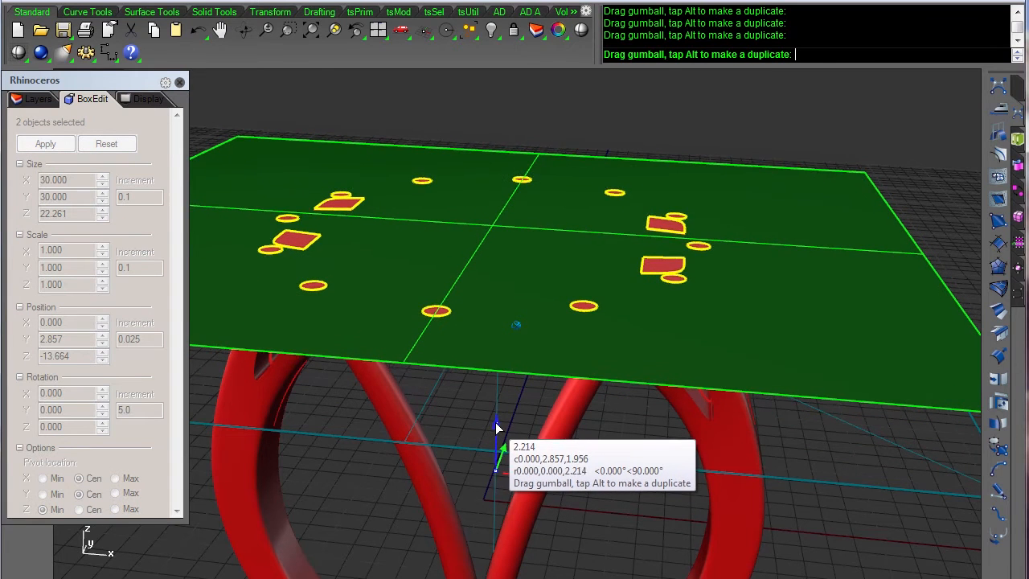
{"action": "left_click_drag", "start_coordinate": [496, 426], "coordinate": [503, 437]}
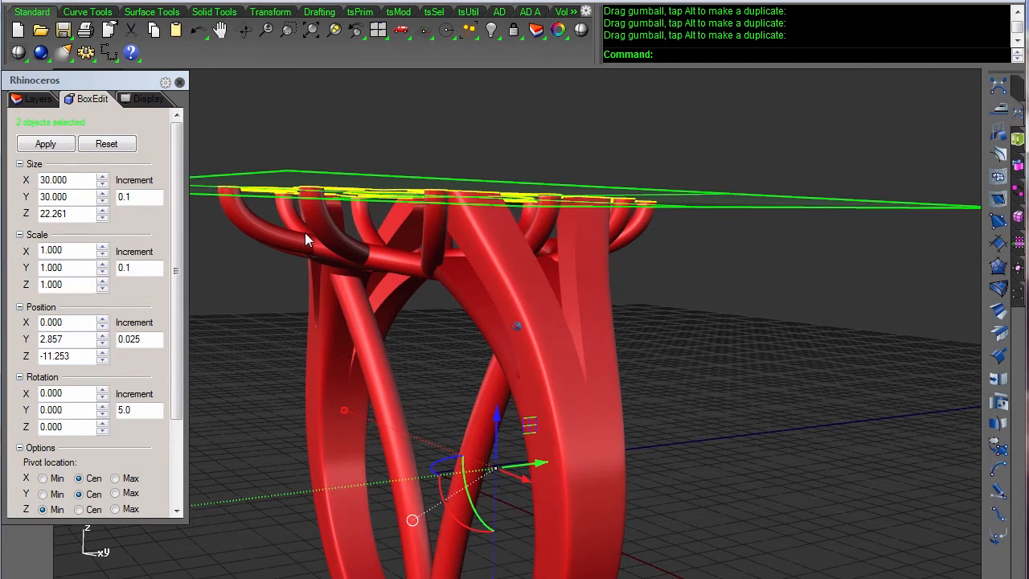
{"action": "mouse_move", "coordinate": [235, 163]}
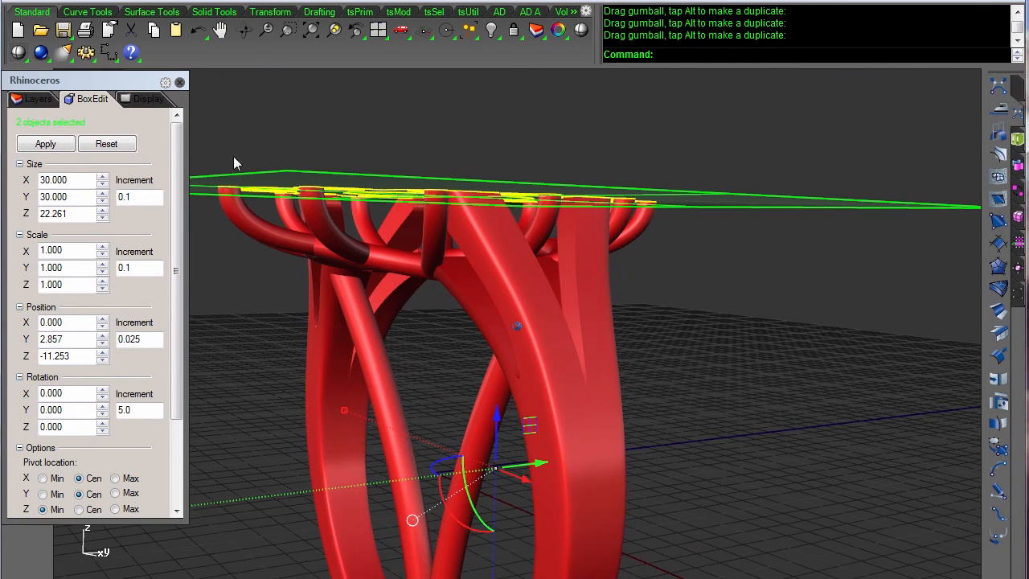
{"action": "mouse_move", "coordinate": [236, 203]}
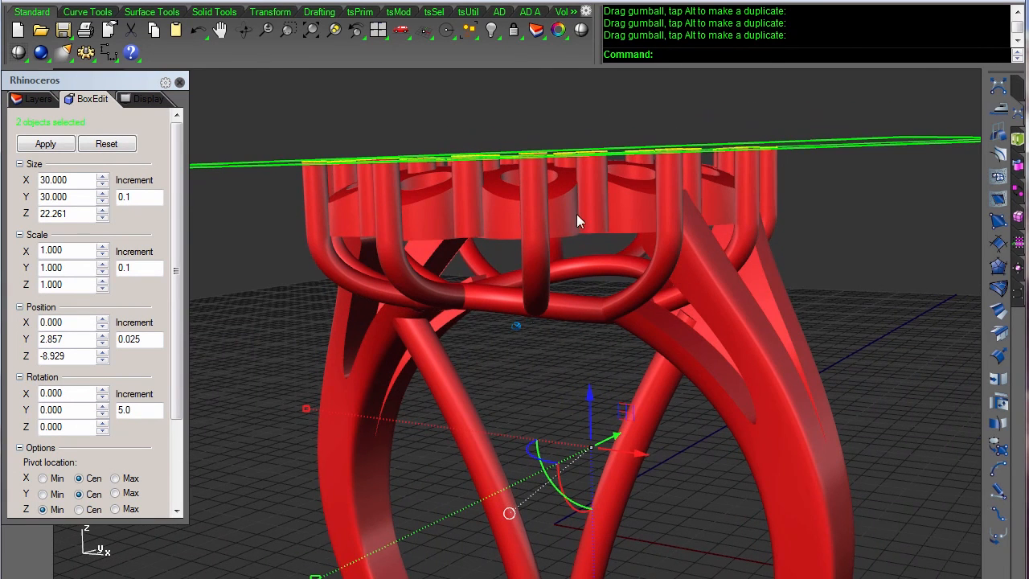
{"action": "mouse_move", "coordinate": [537, 308]}
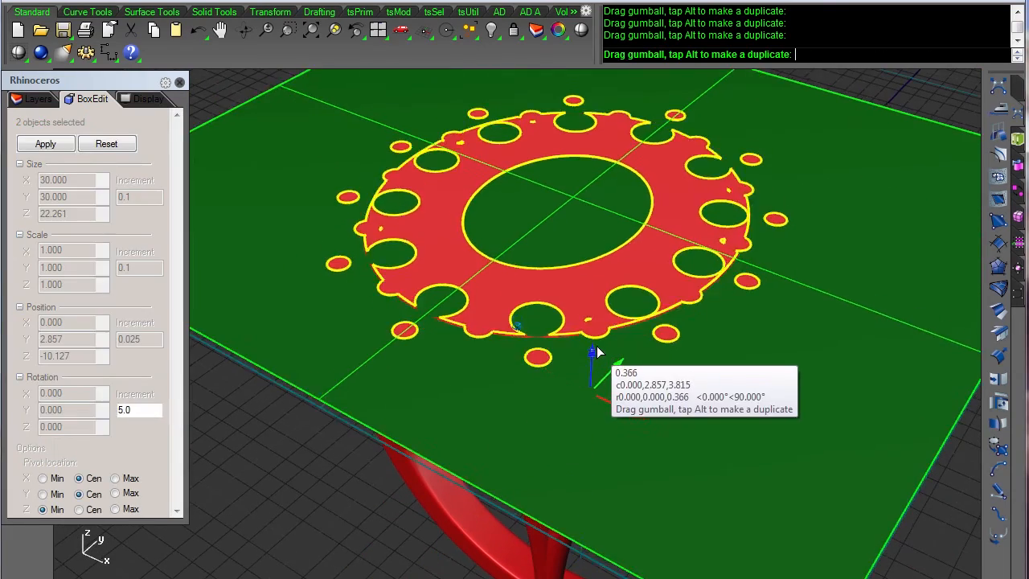
Lift the clipping plane past the prong tips and orbit out to see the whole ring
{"action": "left_click_drag", "start_coordinate": [593, 353], "coordinate": [593, 316]}
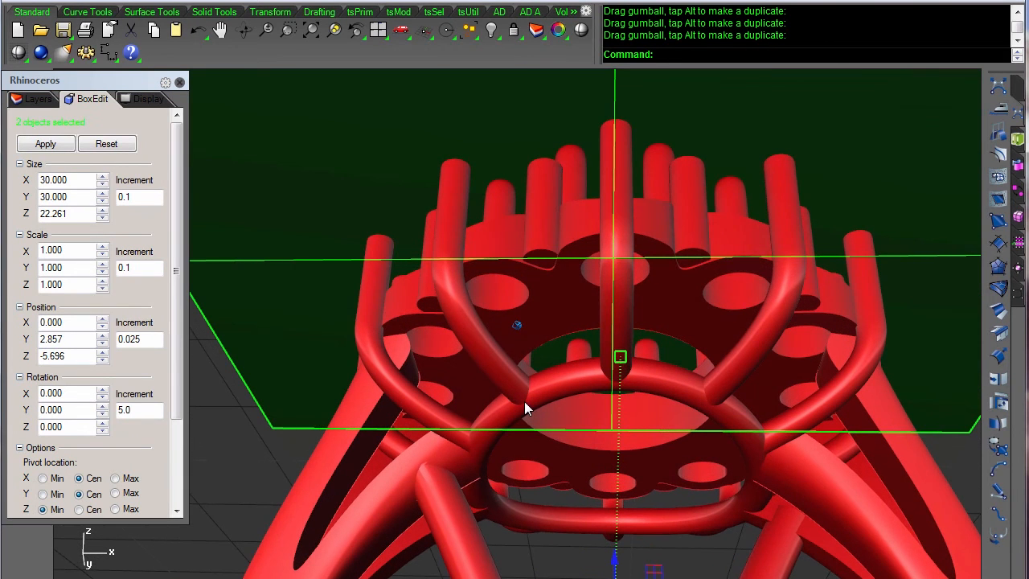
{"action": "mouse_move", "coordinate": [703, 412]}
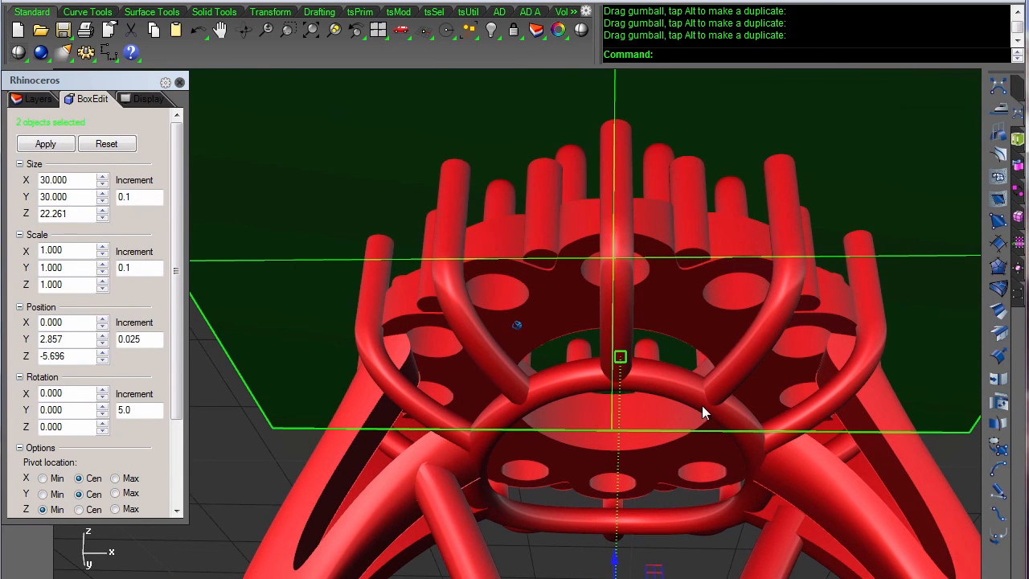
{"action": "mouse_move", "coordinate": [464, 329]}
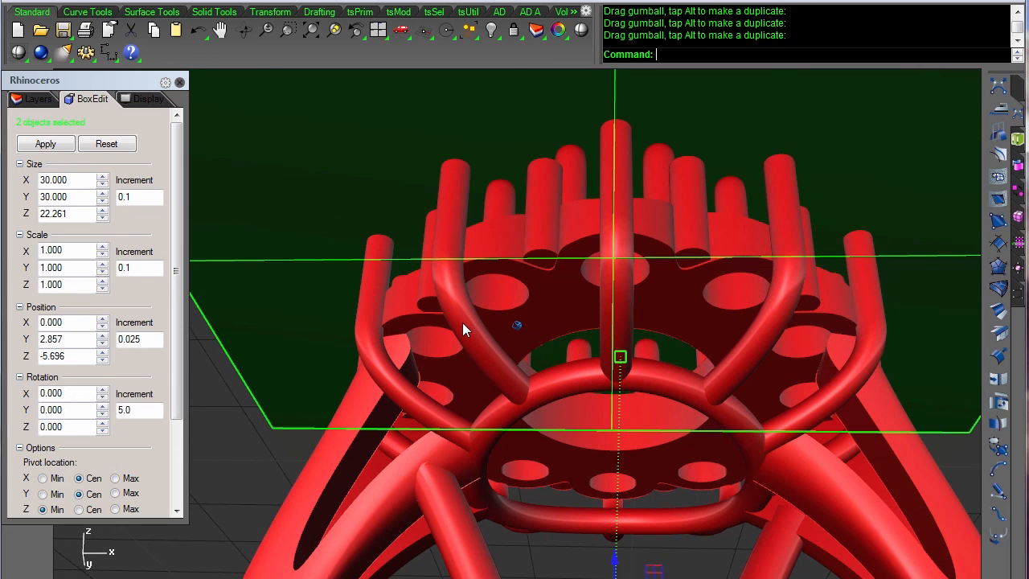
{"action": "mouse_move", "coordinate": [462, 336]}
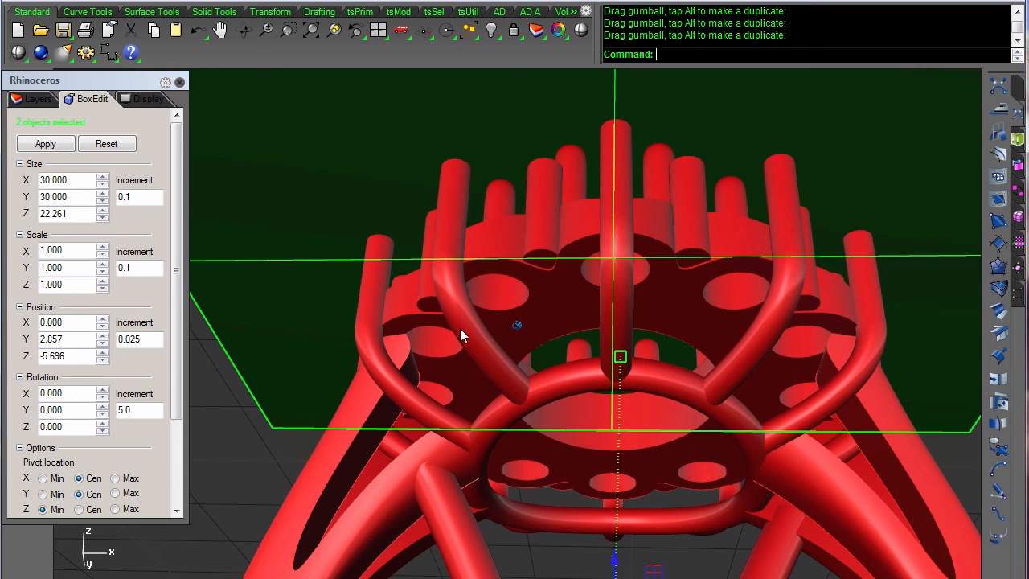
{"action": "mouse_move", "coordinate": [448, 312]}
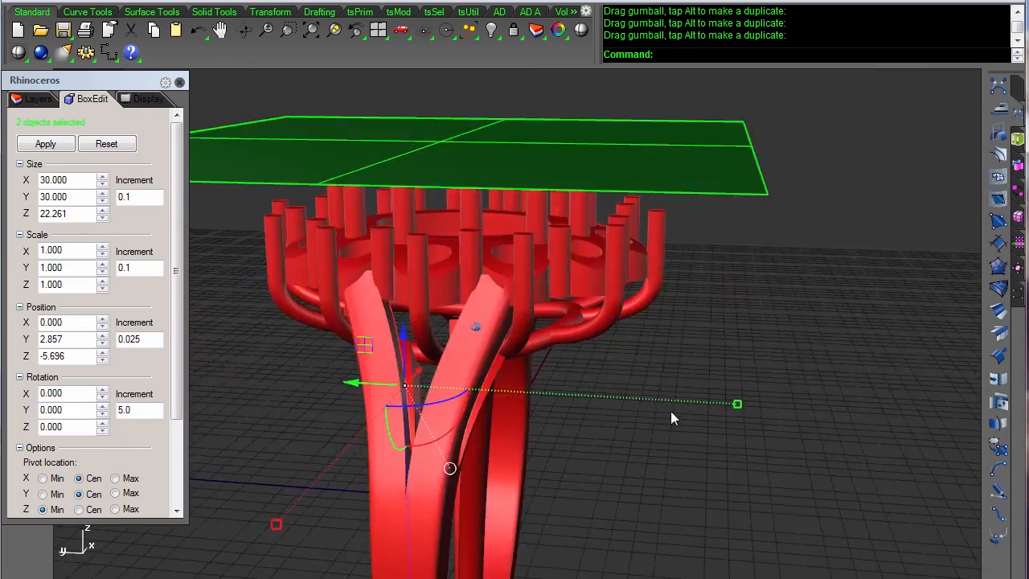
{"action": "left_click_drag", "start_coordinate": [674, 418], "coordinate": [574, 335]}
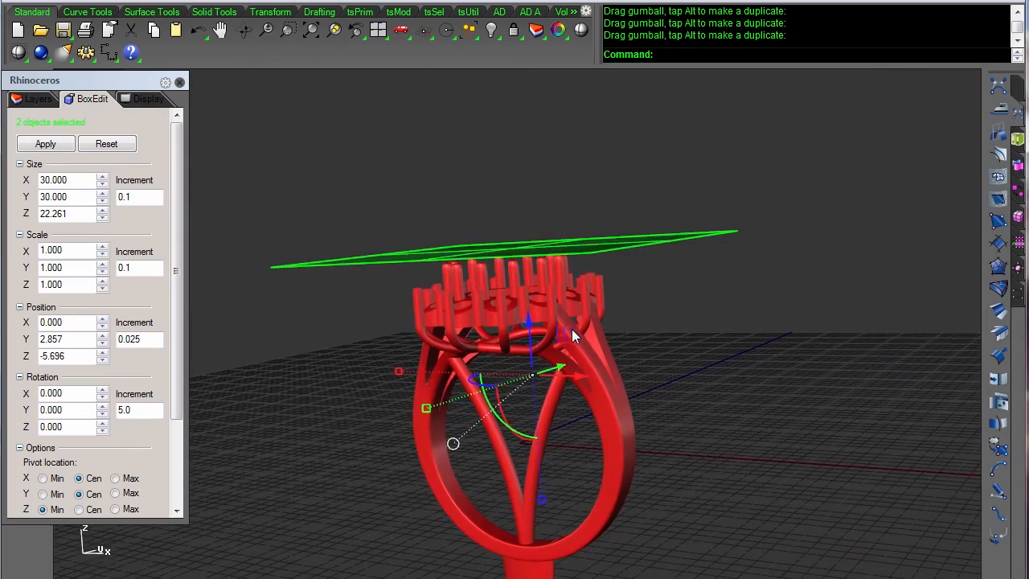